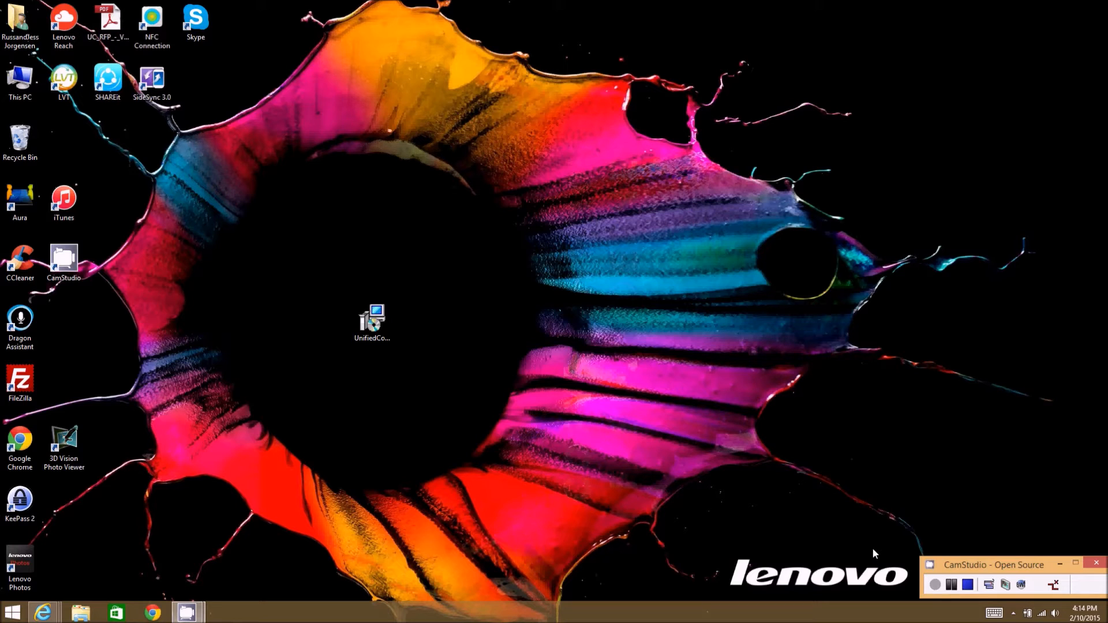
mouse_move(516, 289)
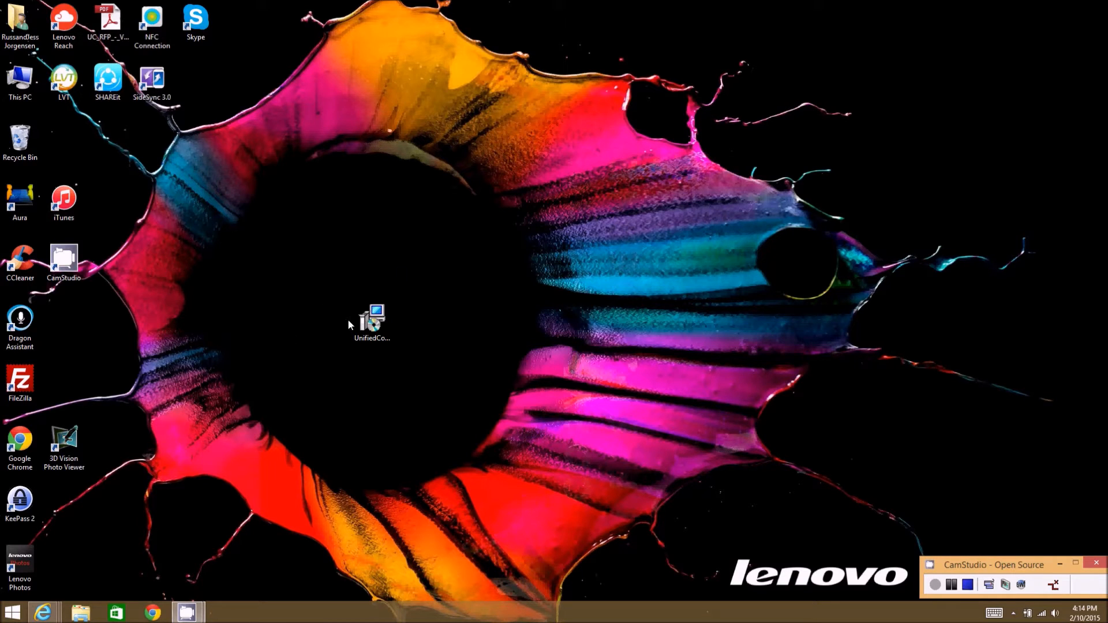
mouse_move(262, 275)
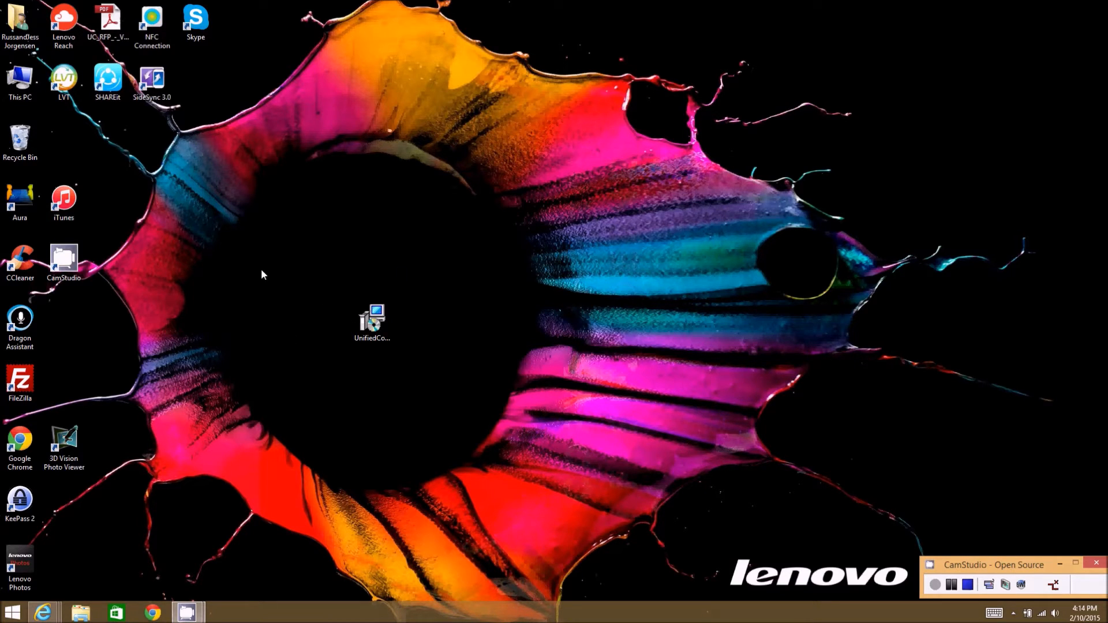
mouse_move(144, 173)
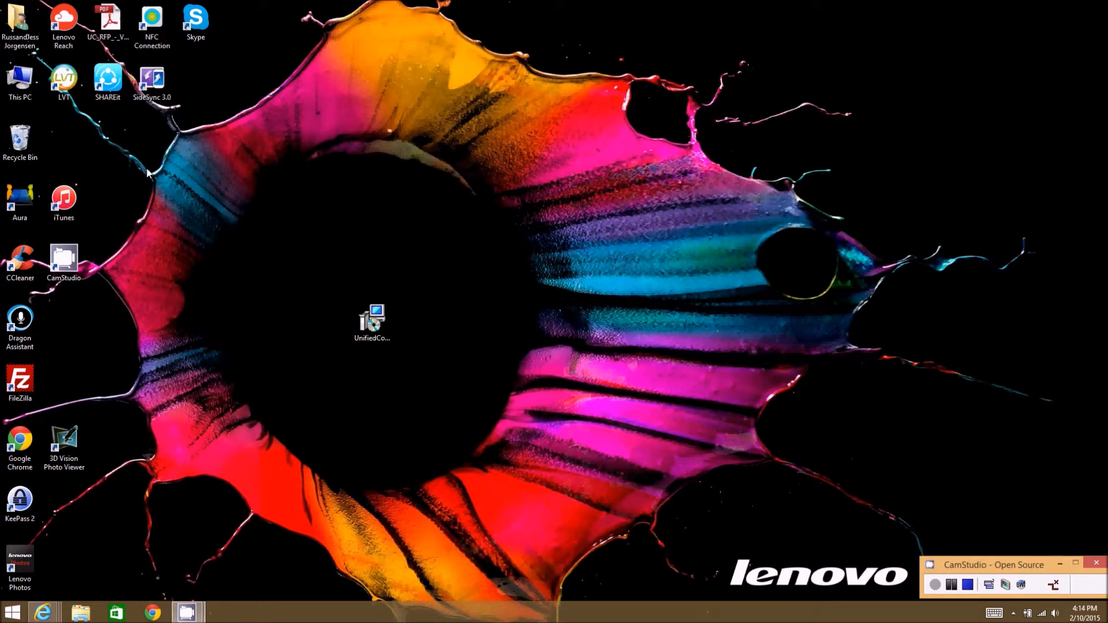
mouse_move(571, 331)
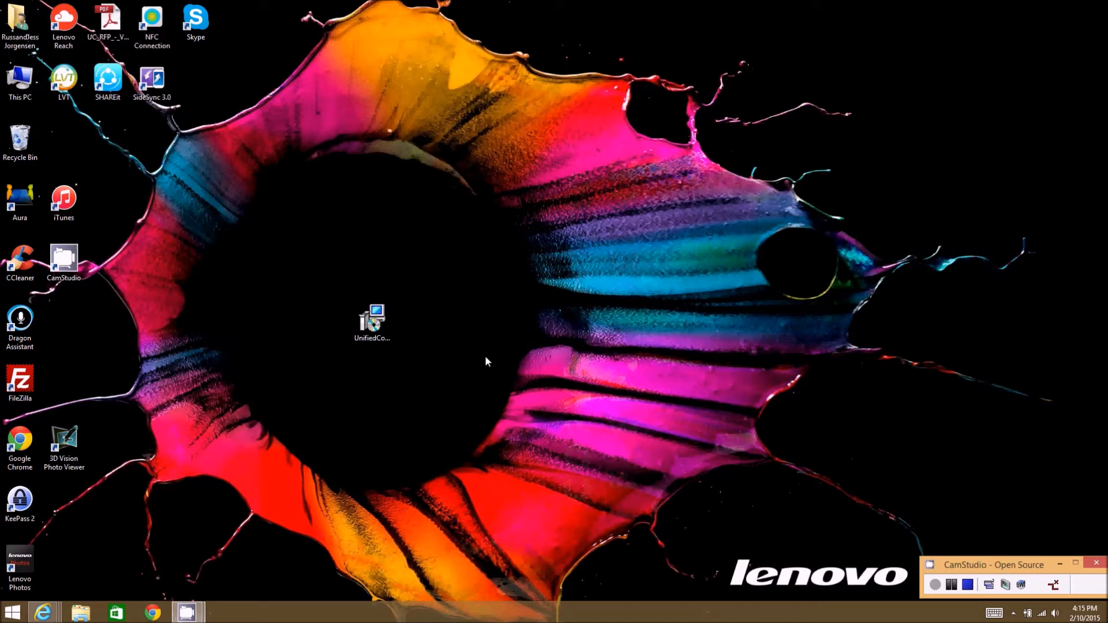
mouse_move(639, 335)
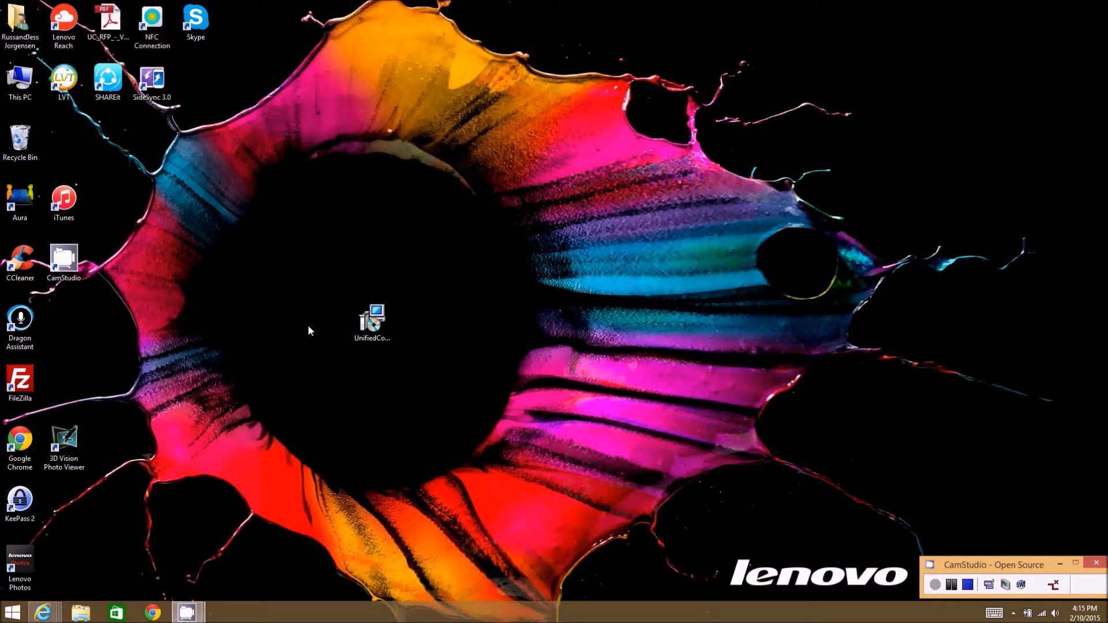
mouse_move(296, 358)
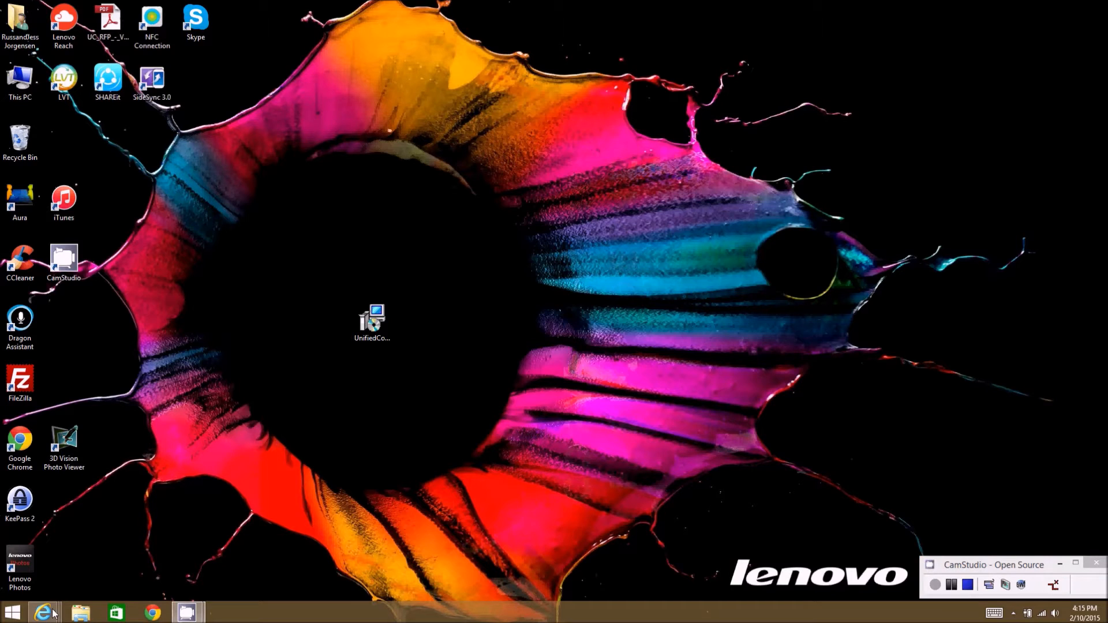
- Switch to the browser to show the MiCollab welcome email in the webmail inbox
left_click(44, 612)
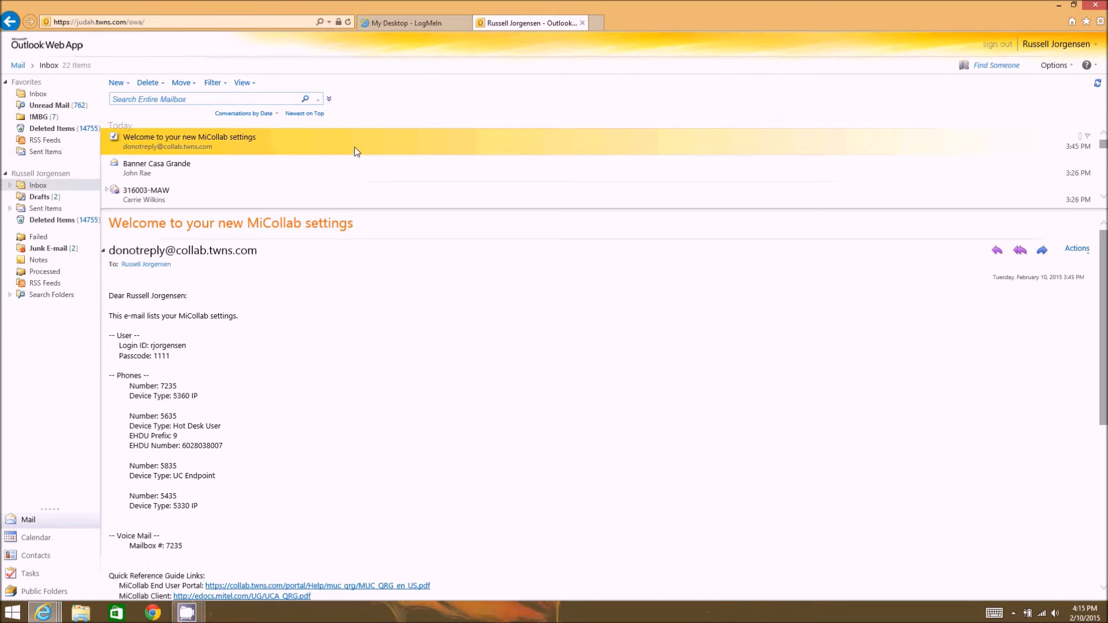
mouse_move(225, 151)
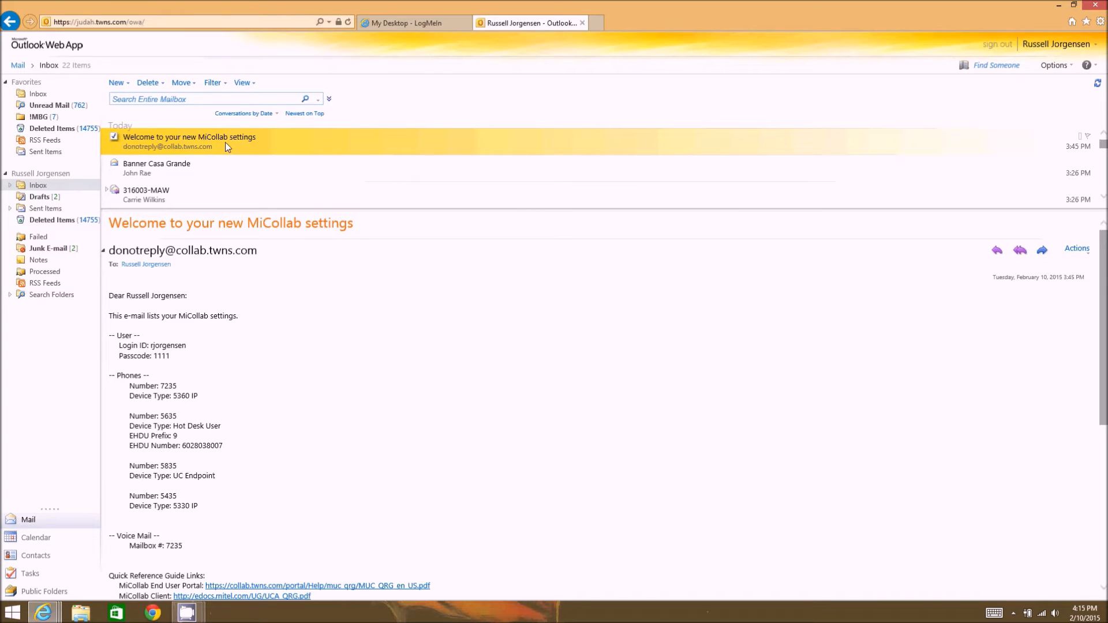
mouse_move(223, 151)
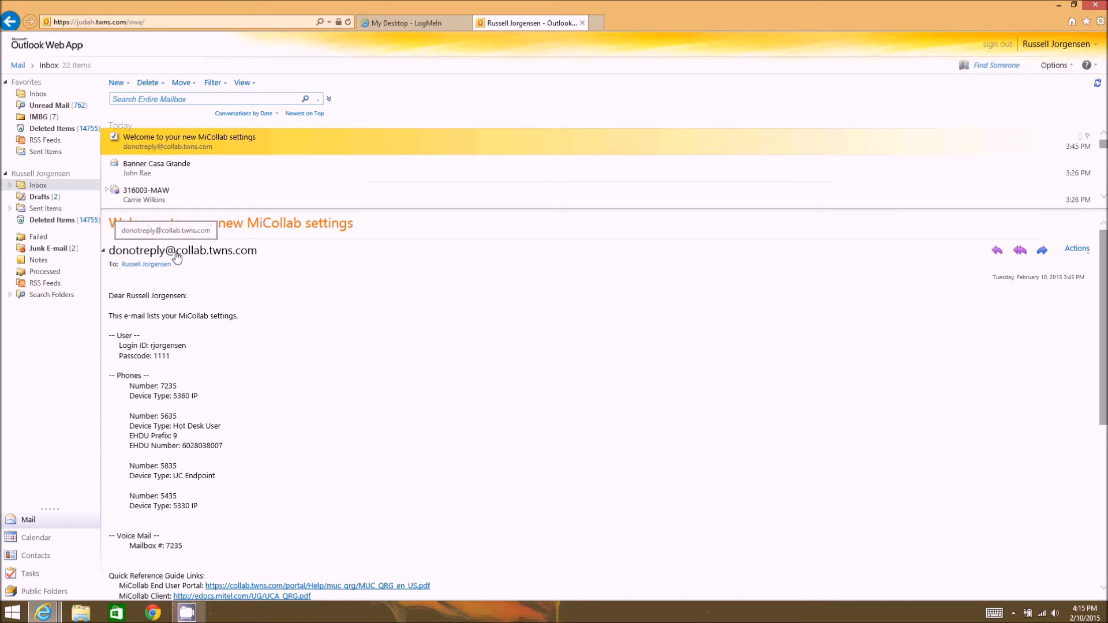
mouse_move(186, 258)
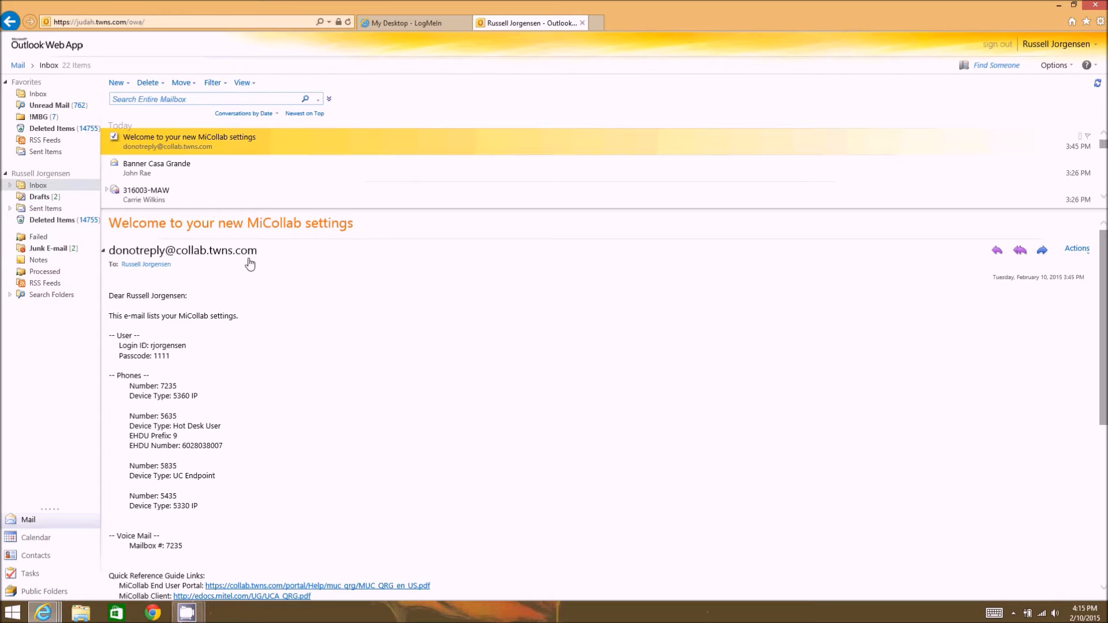
mouse_move(242, 299)
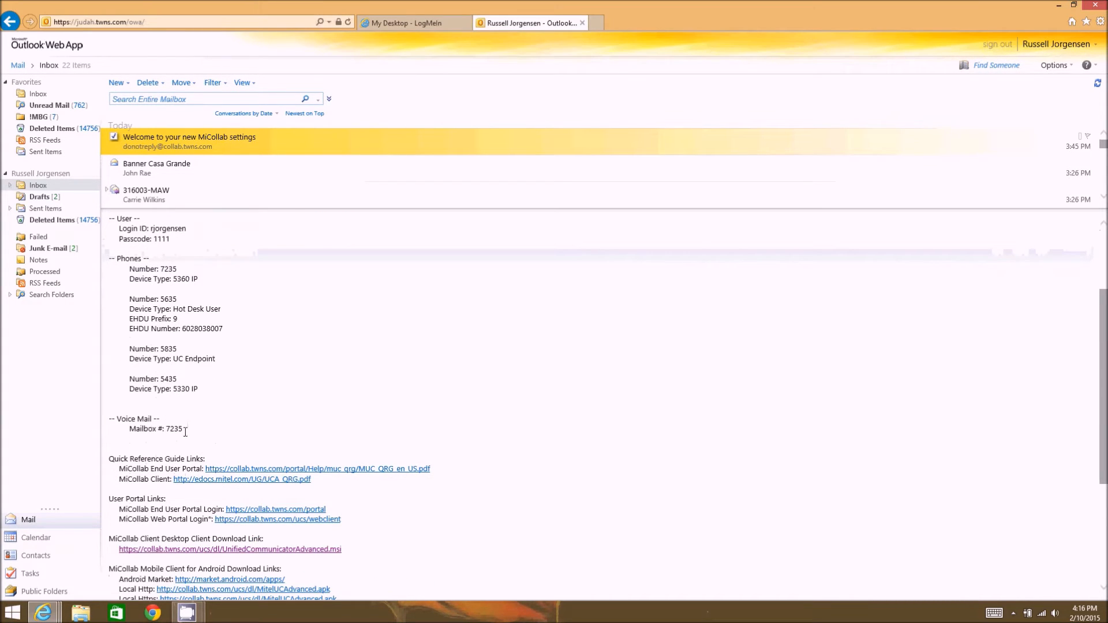
- Scroll the welcome email down to its Quick Reference, User Portal and client download links
scroll("down", 3)
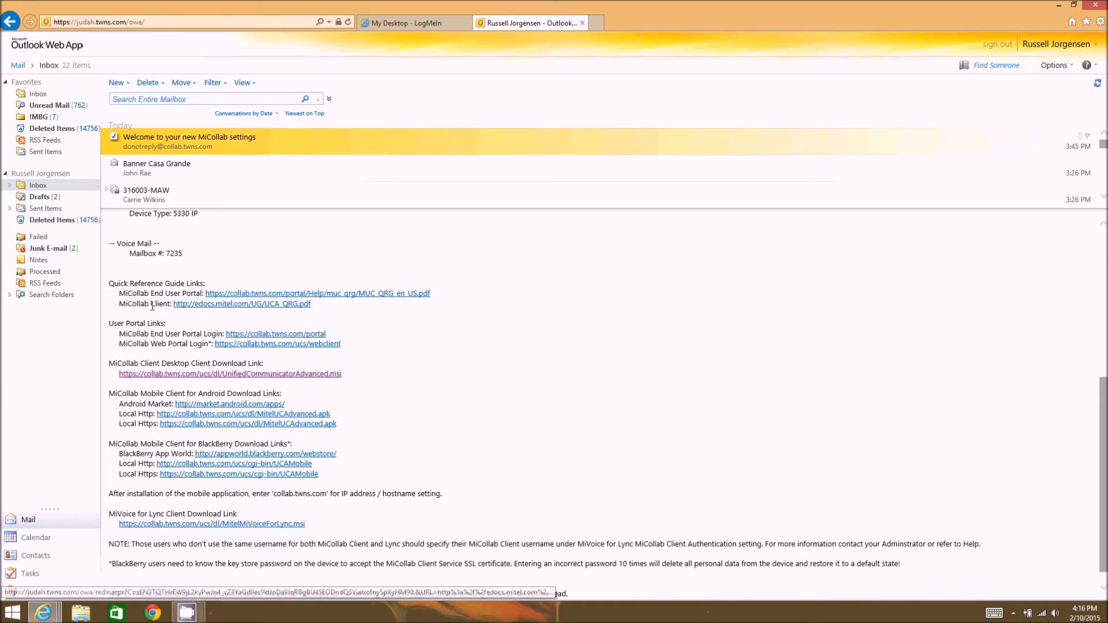
mouse_move(224, 307)
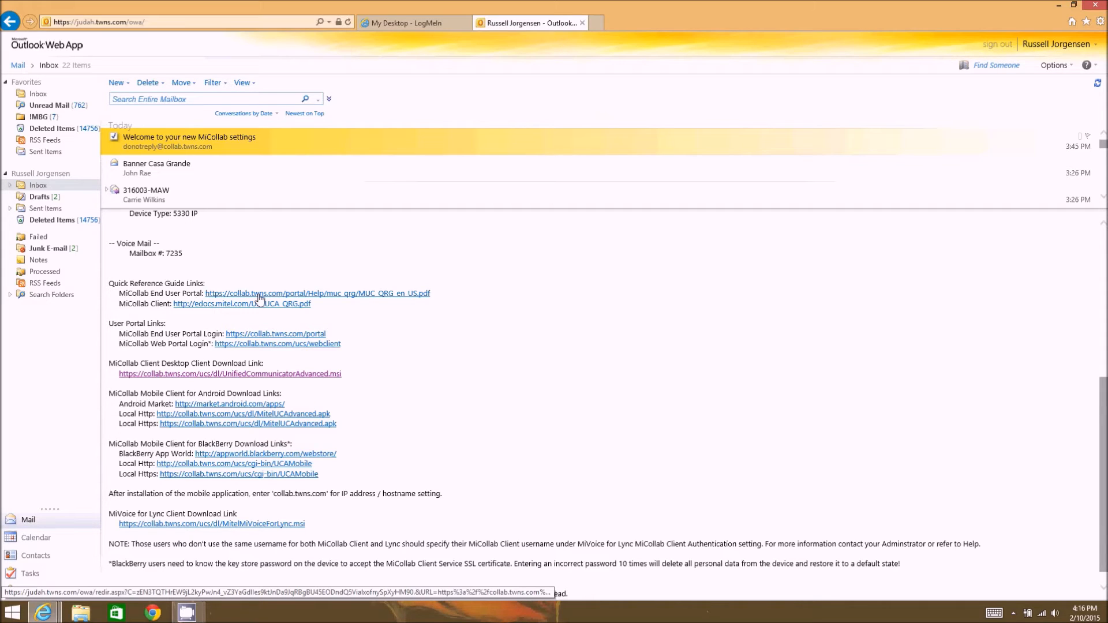
mouse_move(313, 303)
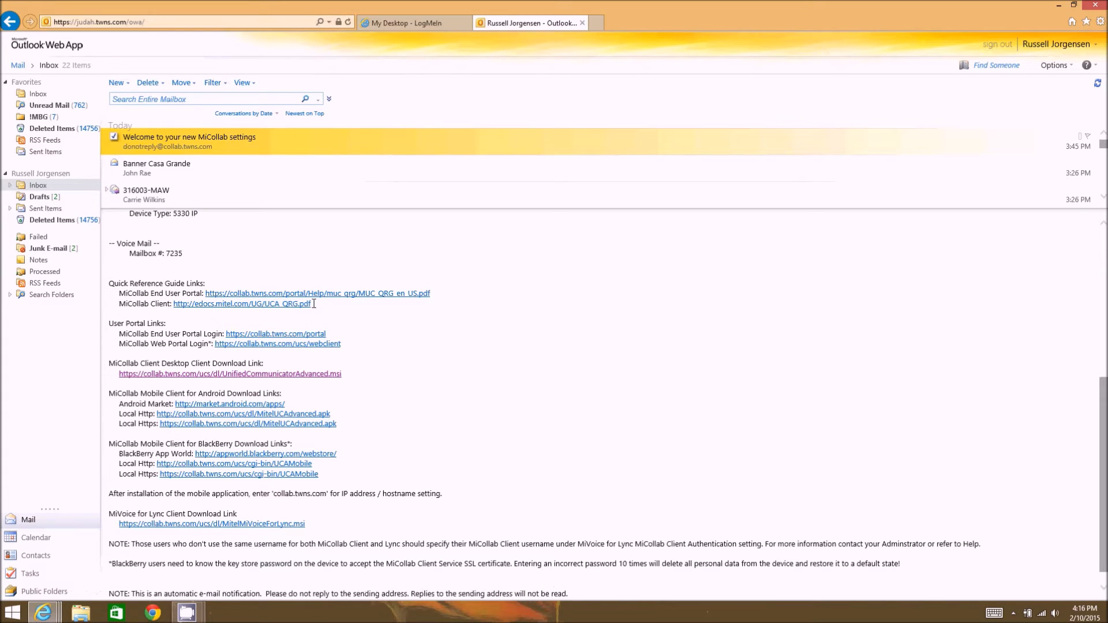
mouse_move(428, 398)
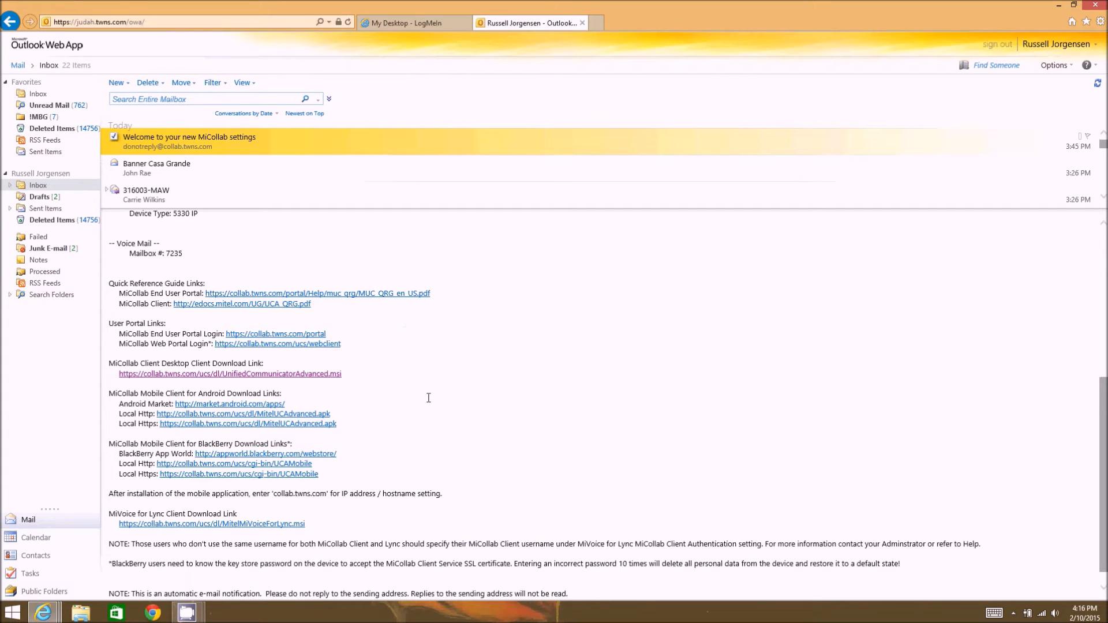
mouse_move(300, 339)
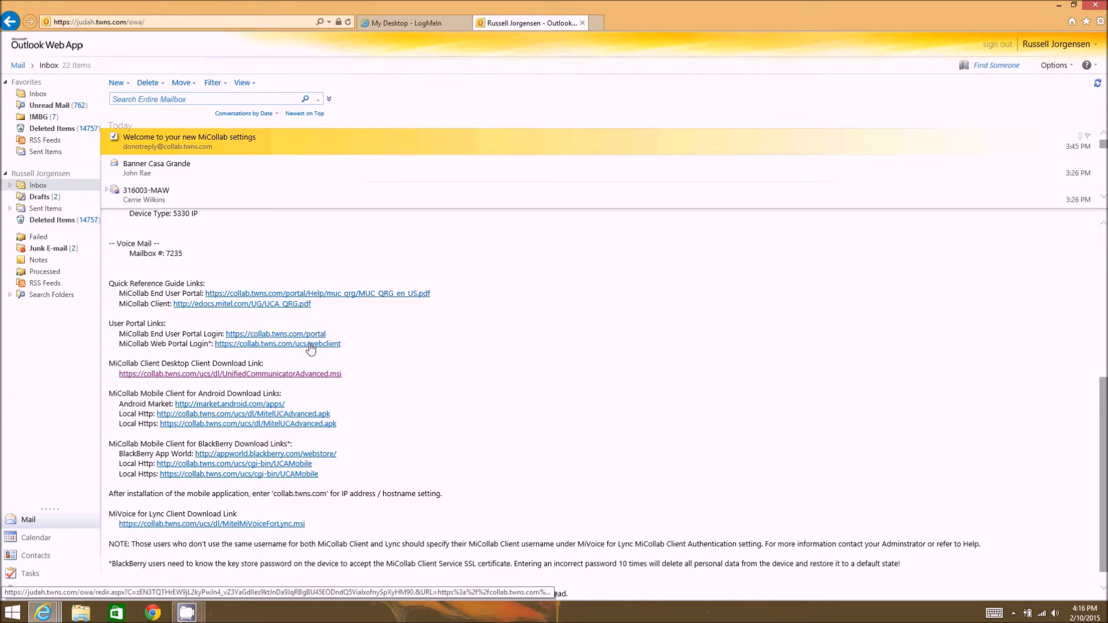
mouse_move(297, 338)
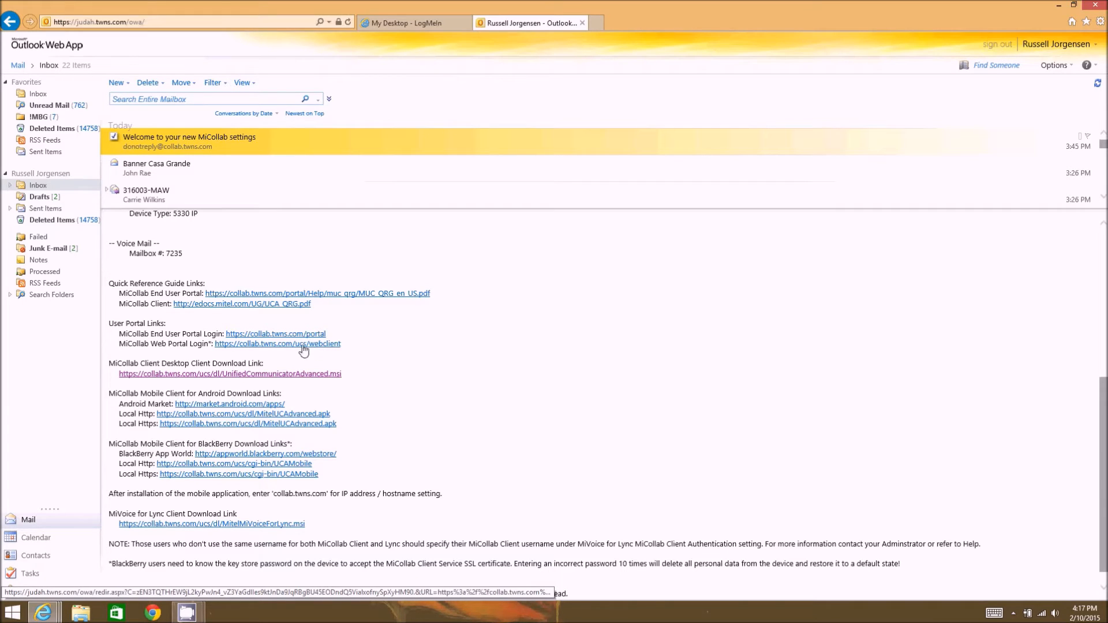
mouse_move(319, 350)
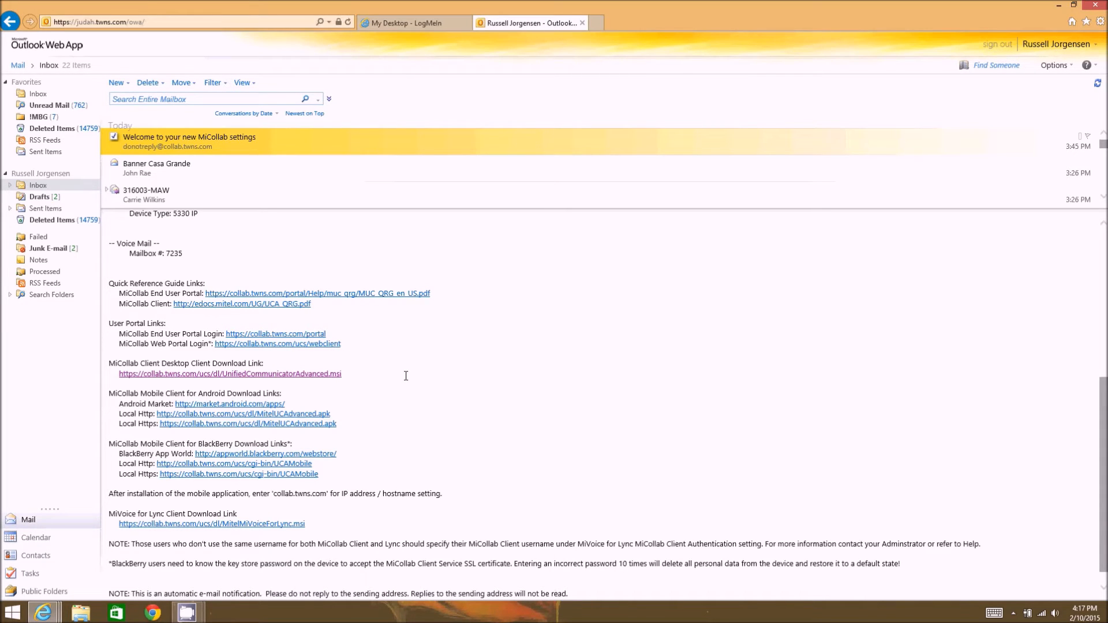
mouse_move(285, 382)
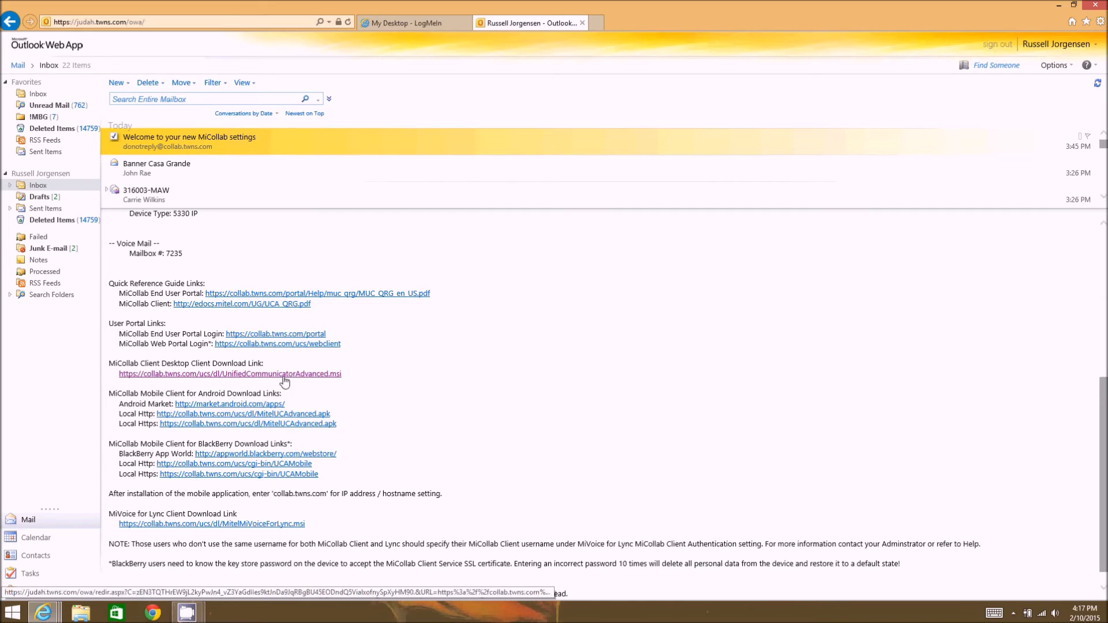
mouse_move(302, 379)
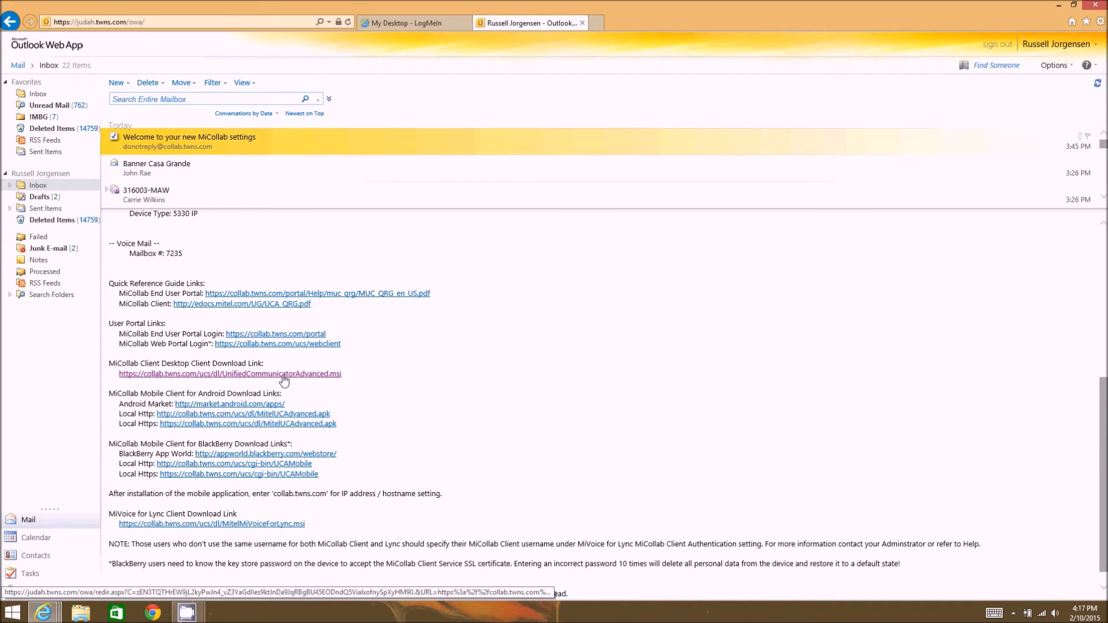
mouse_move(283, 380)
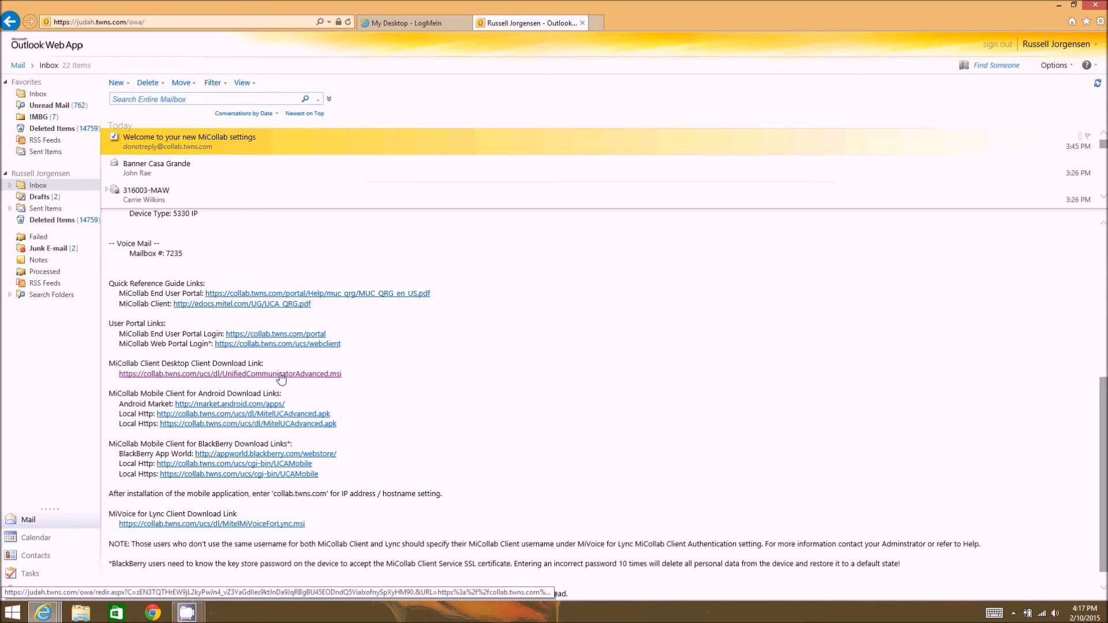
mouse_move(275, 400)
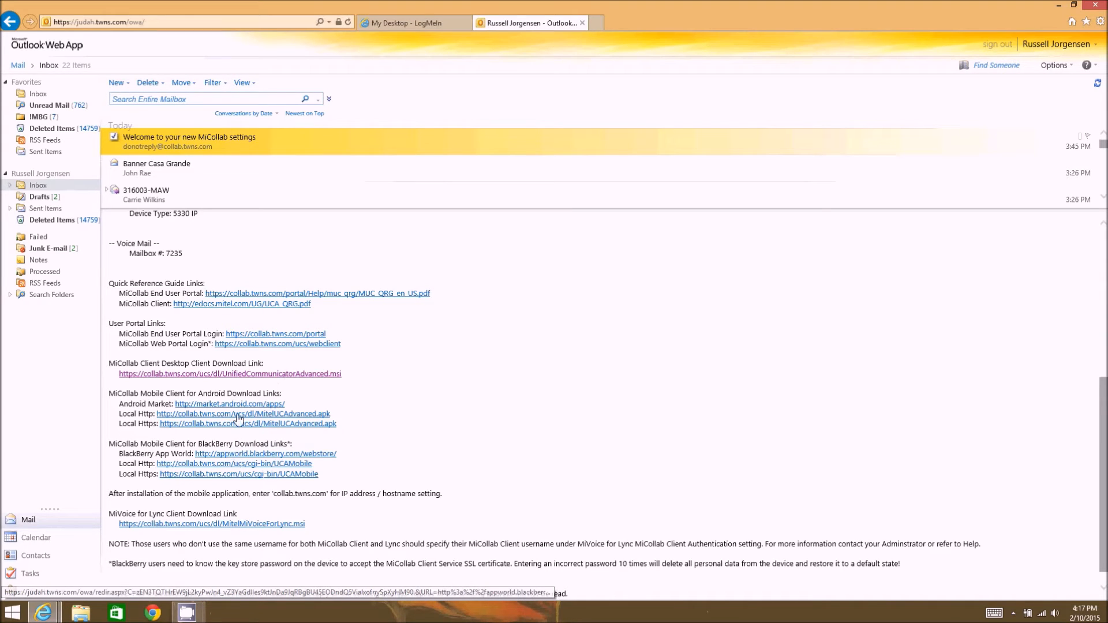
mouse_move(293, 417)
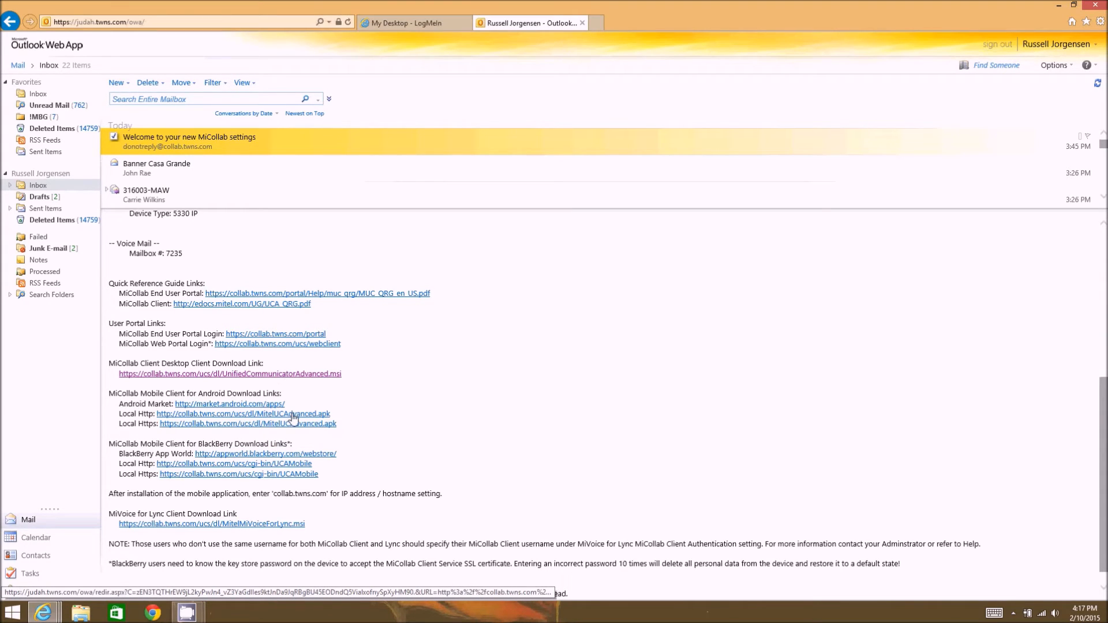
mouse_move(349, 413)
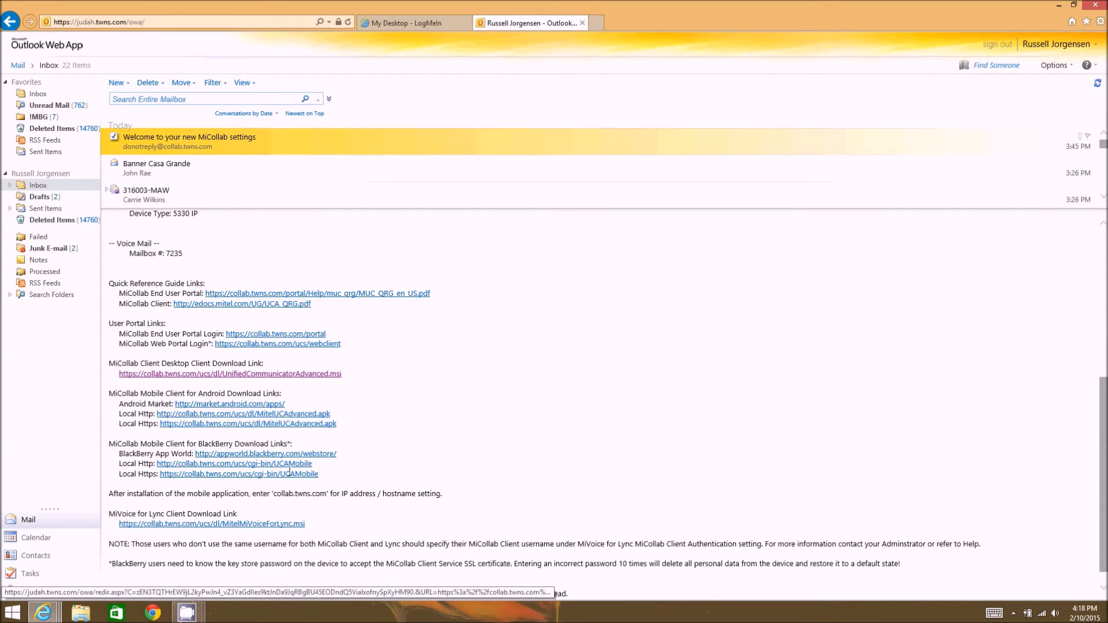
mouse_move(287, 475)
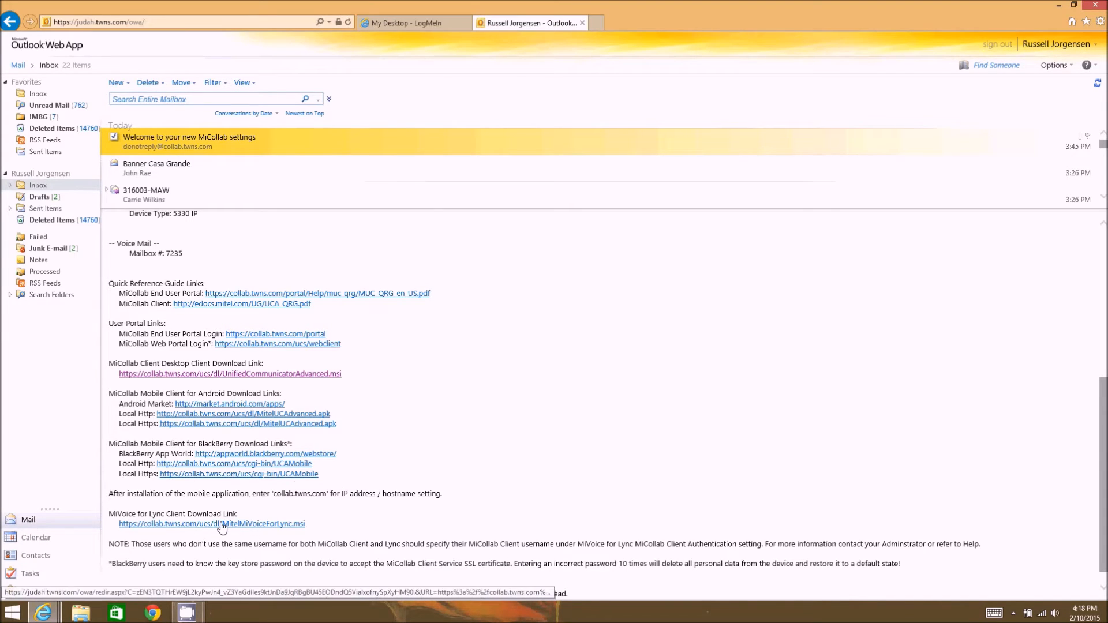
mouse_move(255, 528)
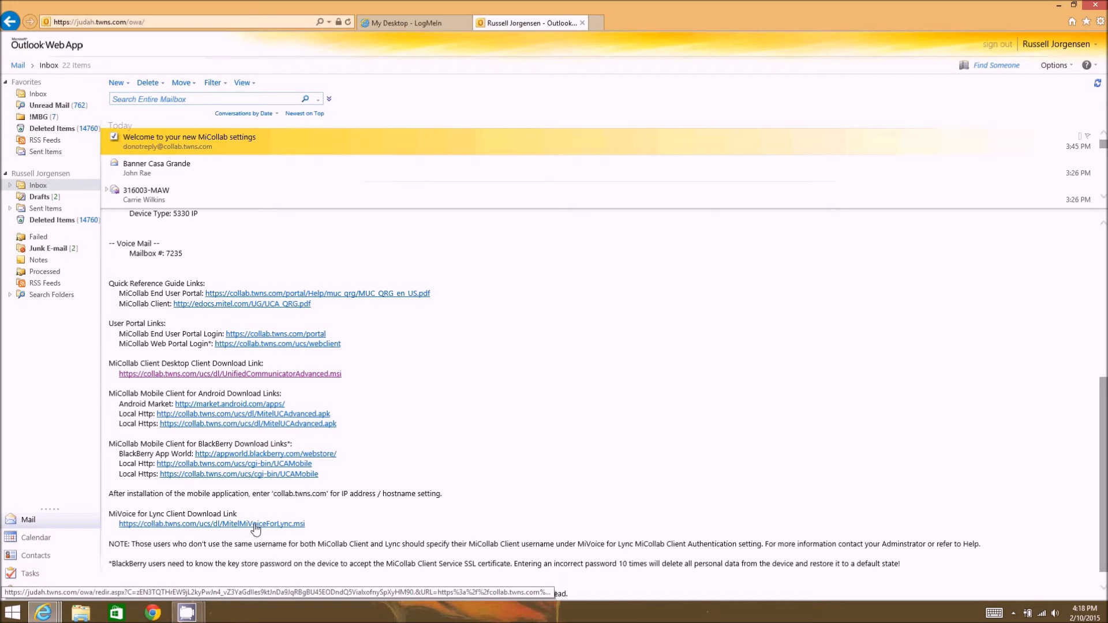
mouse_move(253, 529)
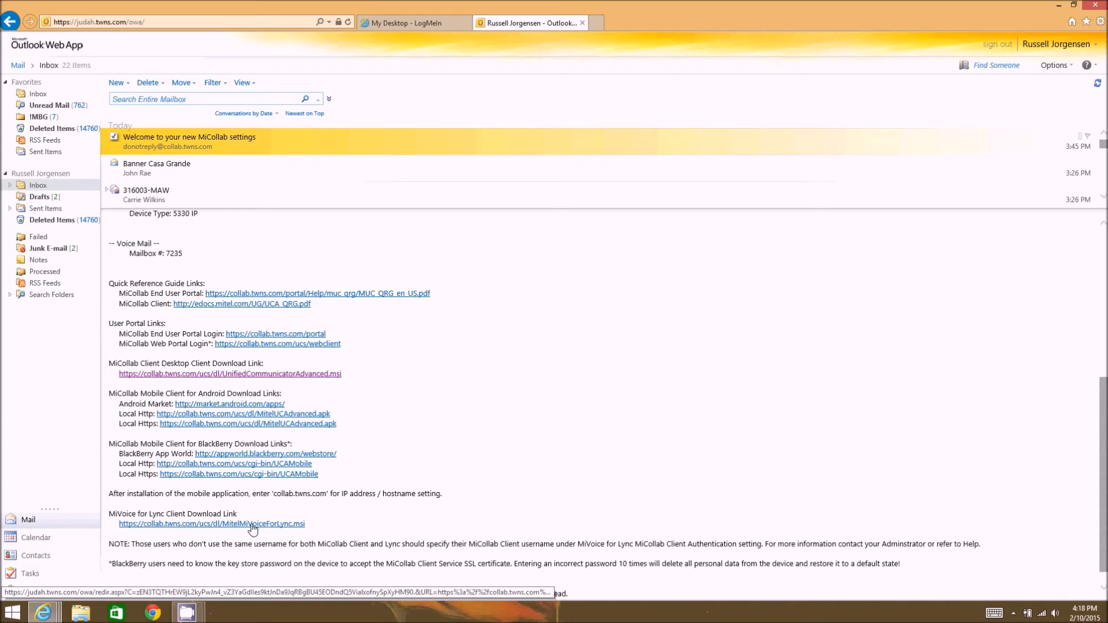
mouse_move(284, 530)
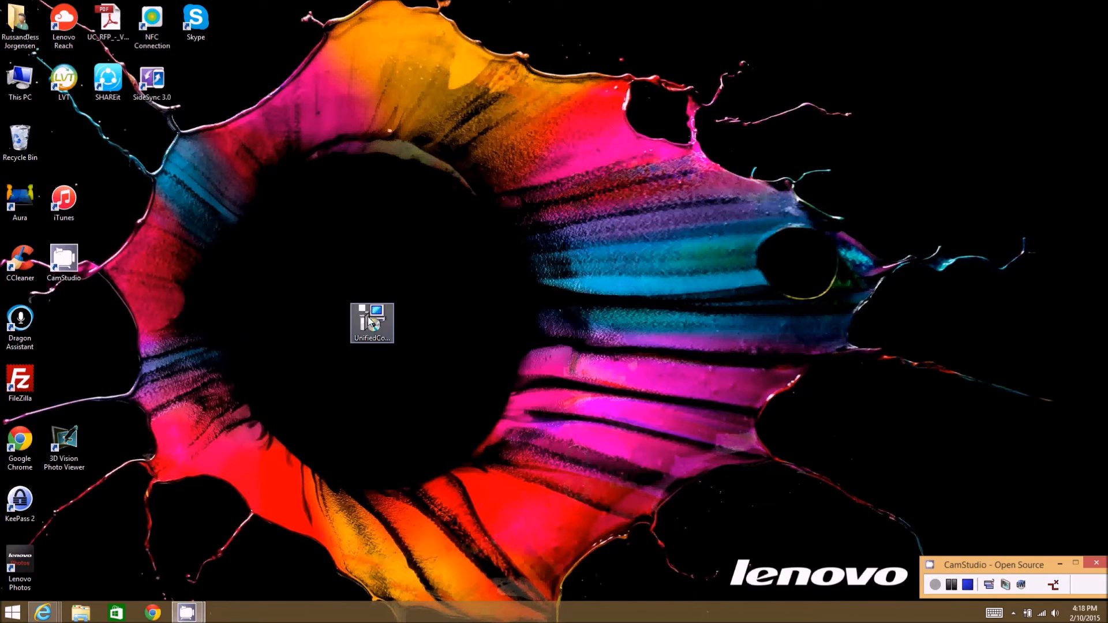
- Run the UnifiedCommunicatorAdvanced installer from the desktop to start the setup wizard
double_click(372, 324)
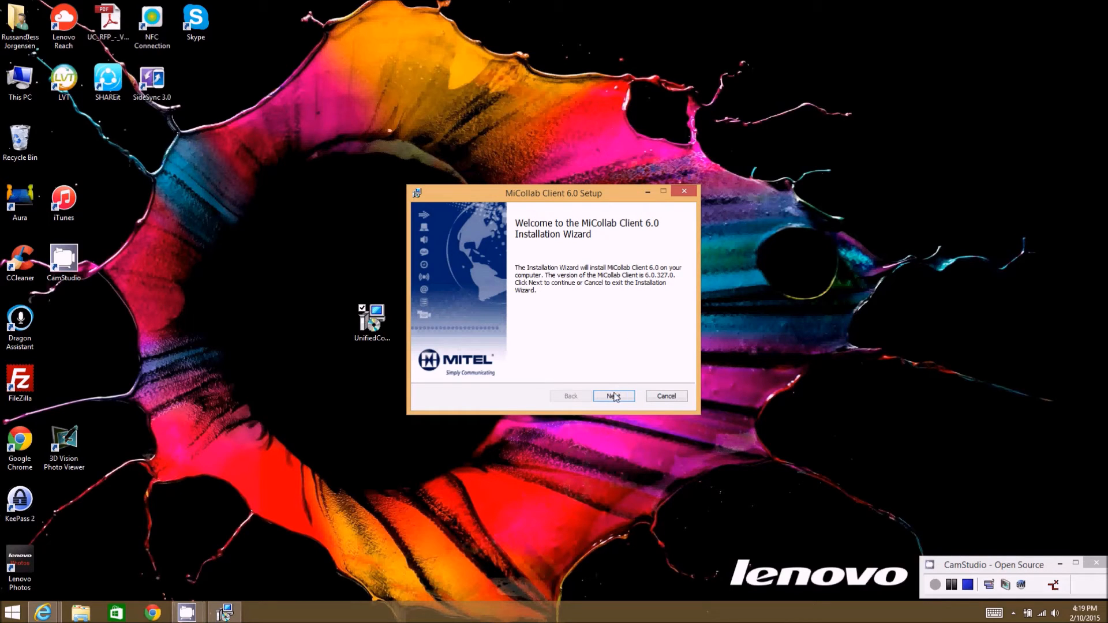
- Accept the license agreement and continue with a Typical Install
left_click(612, 396)
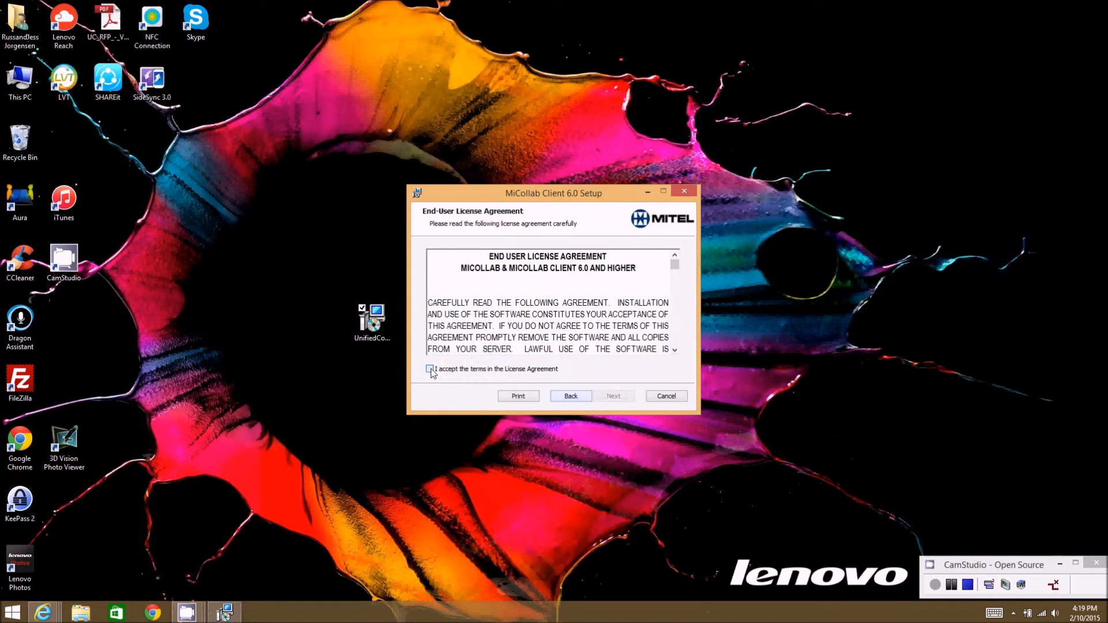
left_click(429, 368)
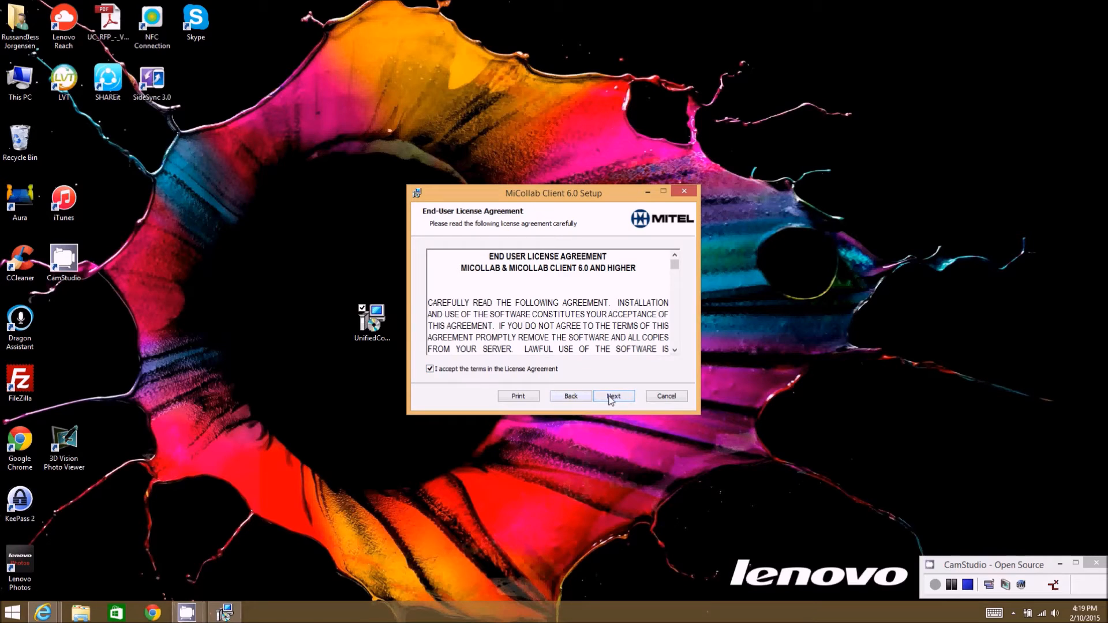
left_click(612, 396)
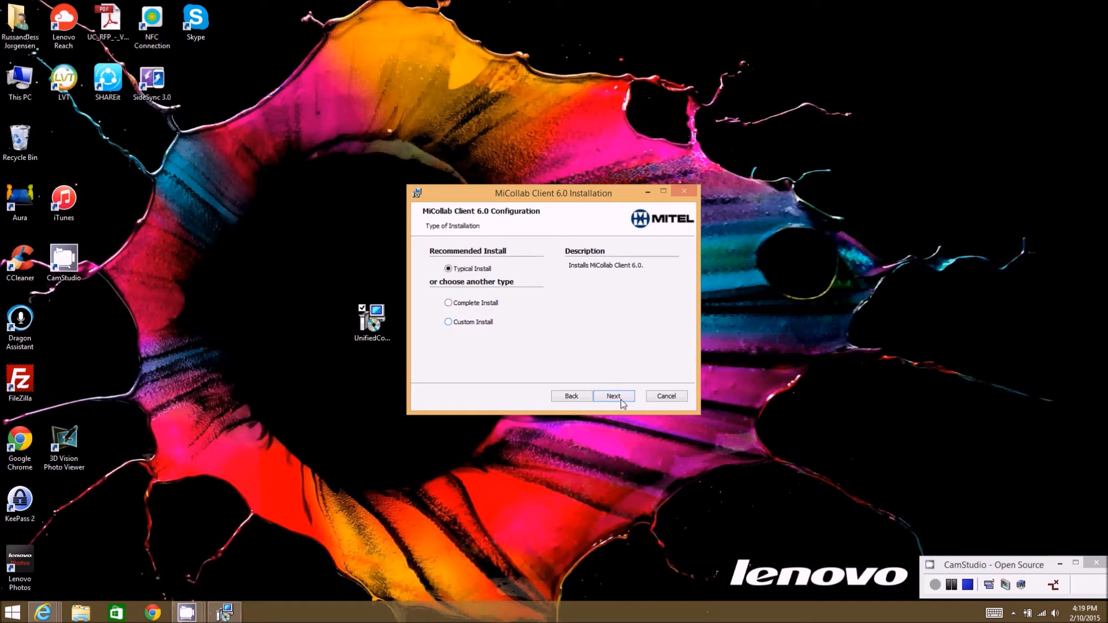
left_click(613, 396)
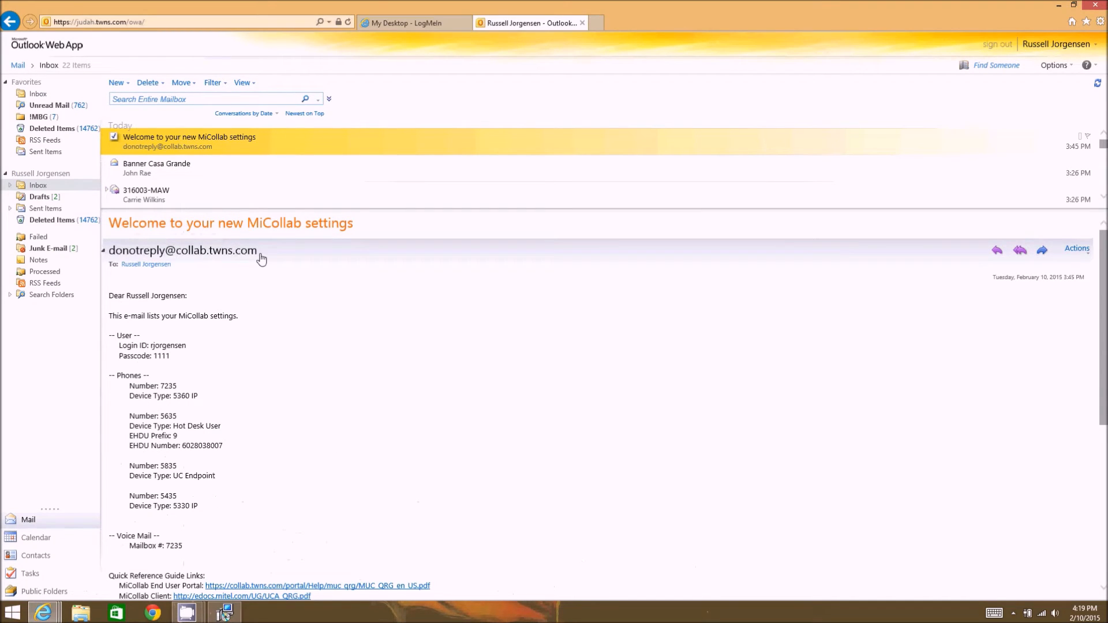
- Collapse the open welcome message to a one-line summary in Outlook Web App
double_click(233, 250)
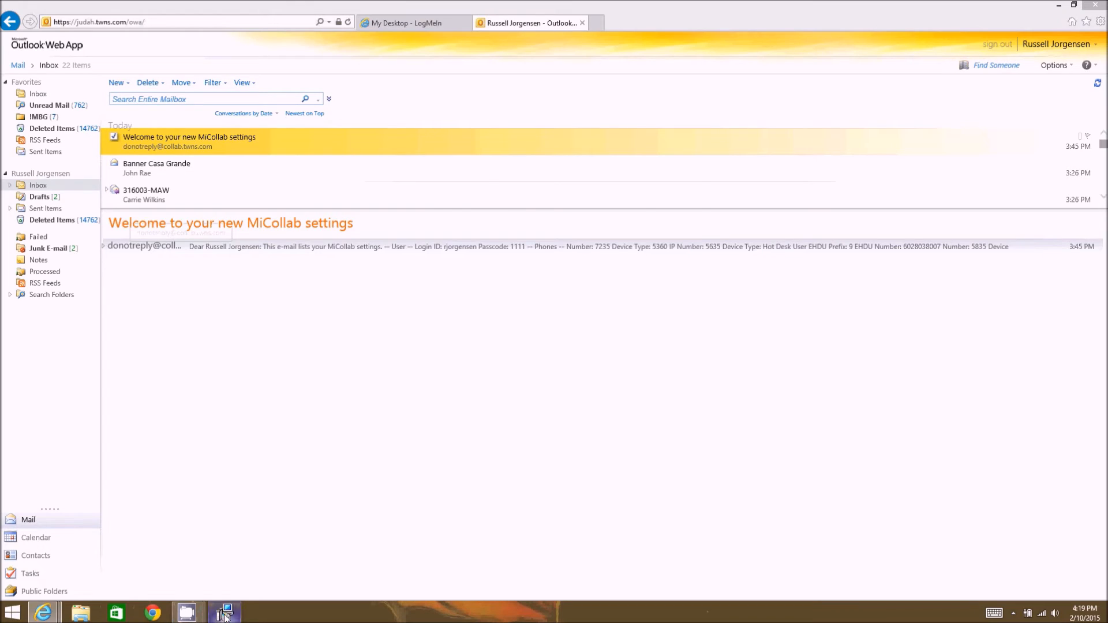
- Set the service hostname to collab.twns.com and start installing MiCollab Client
left_click(224, 611)
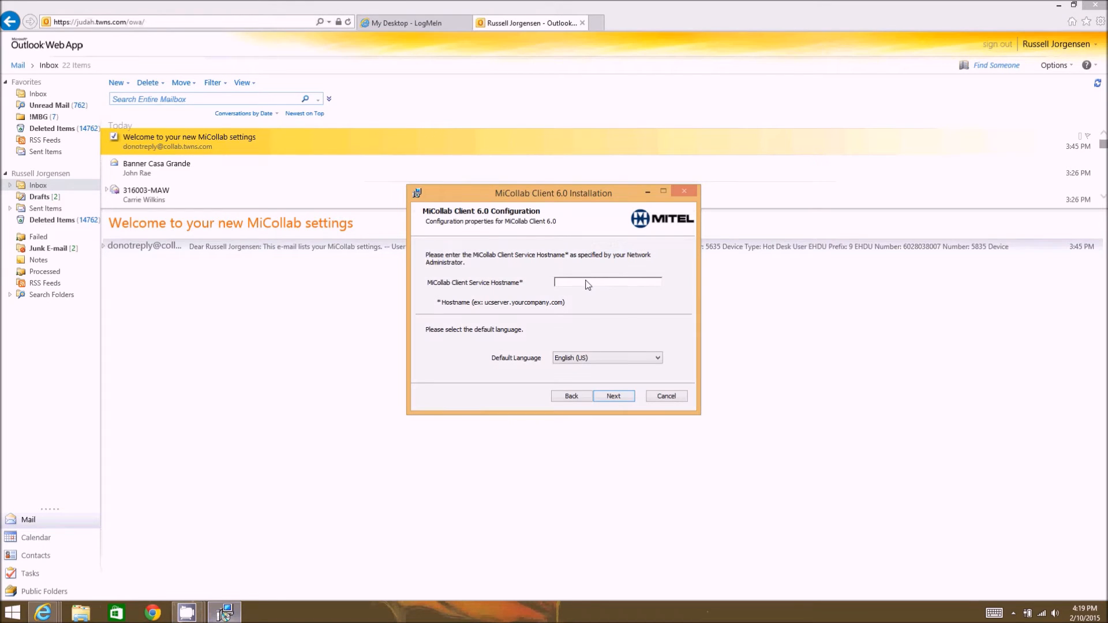
type("collab.twns.com")
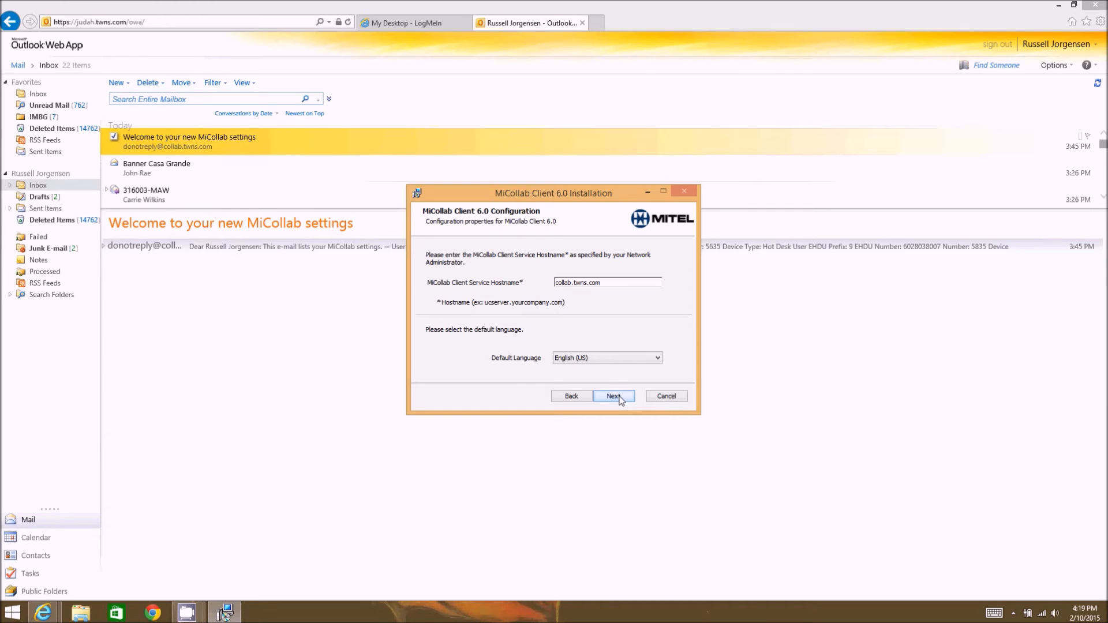
left_click(612, 396)
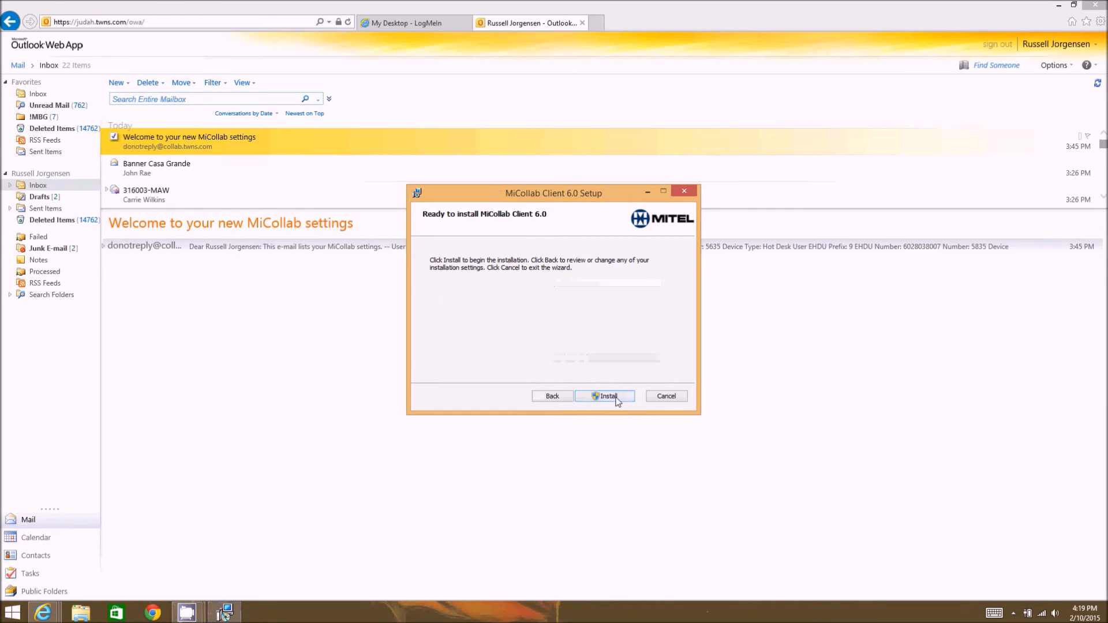
left_click(605, 396)
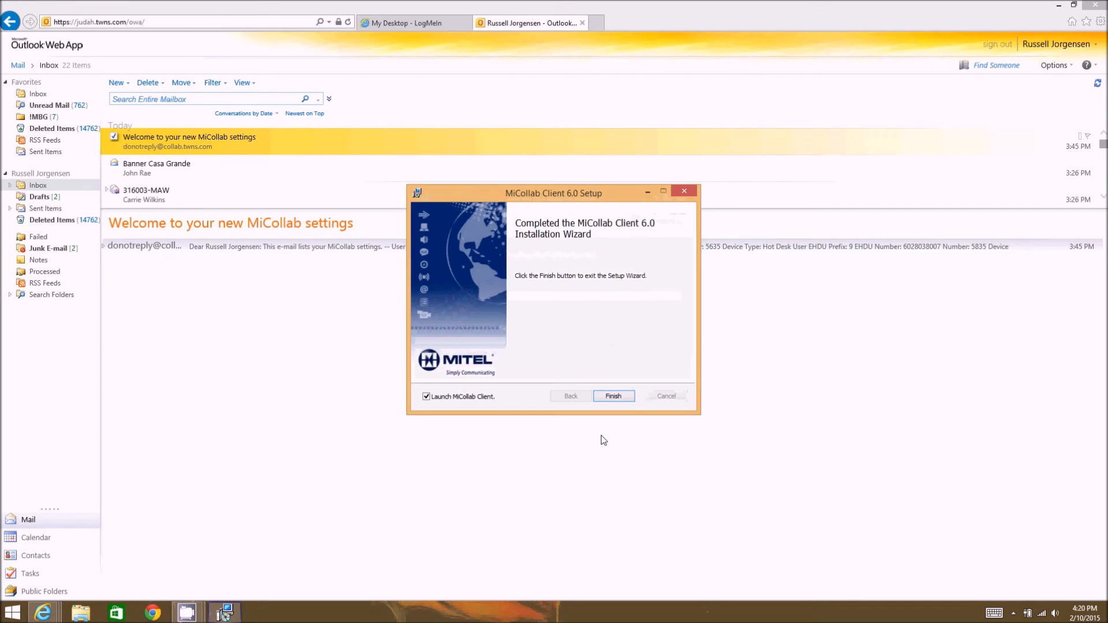
mouse_move(444, 416)
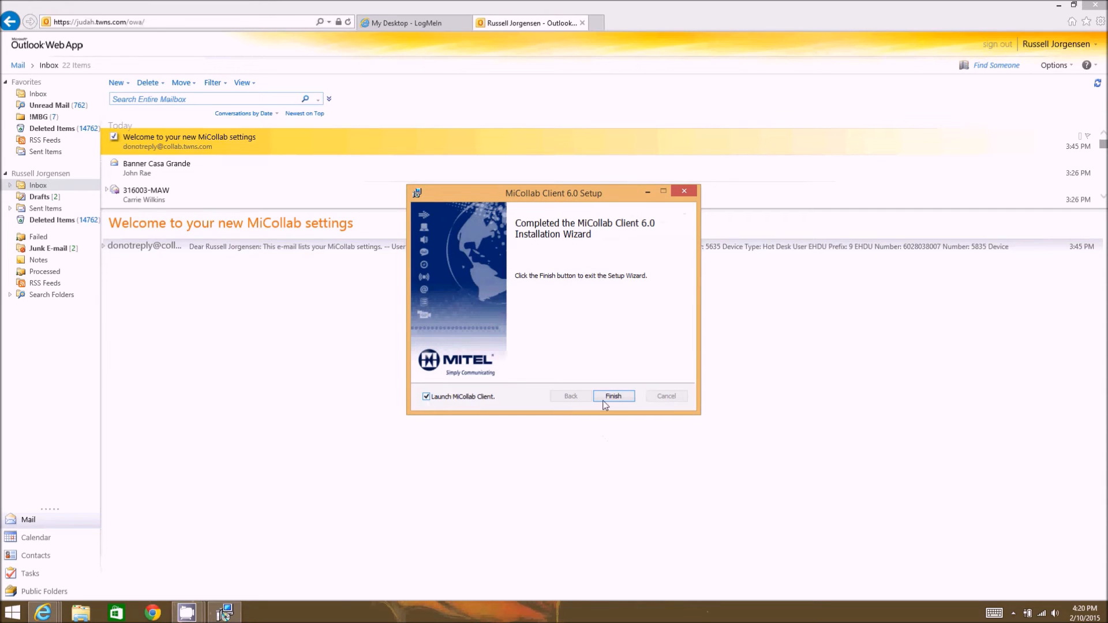
- Finish setup launching MiCollab Client, then return to the Outlook mailbox
left_click(613, 396)
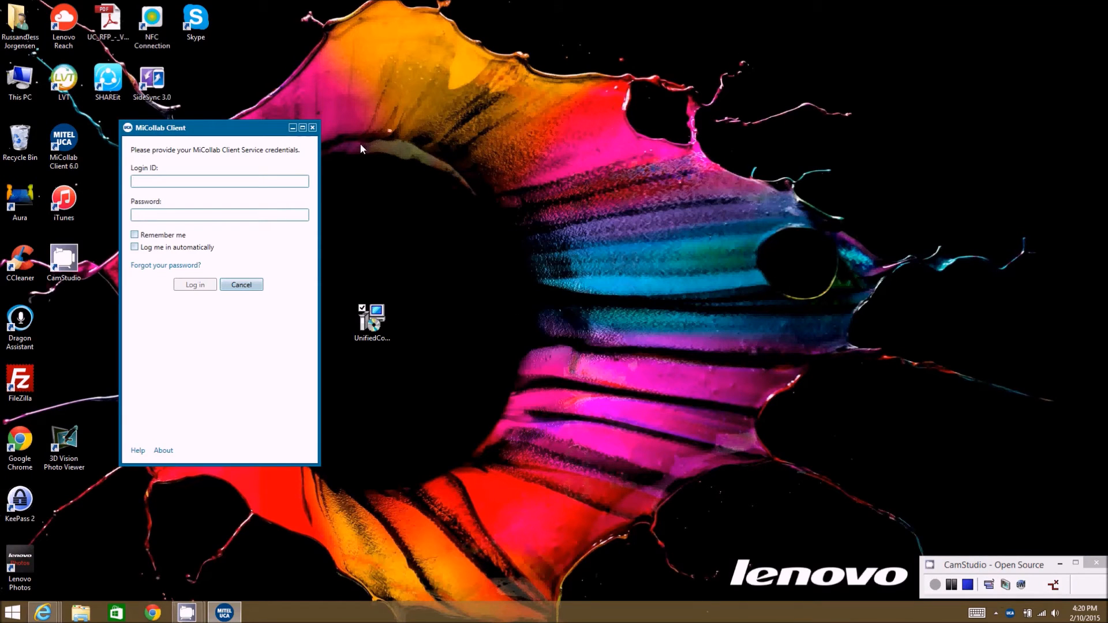
left_click(219, 180)
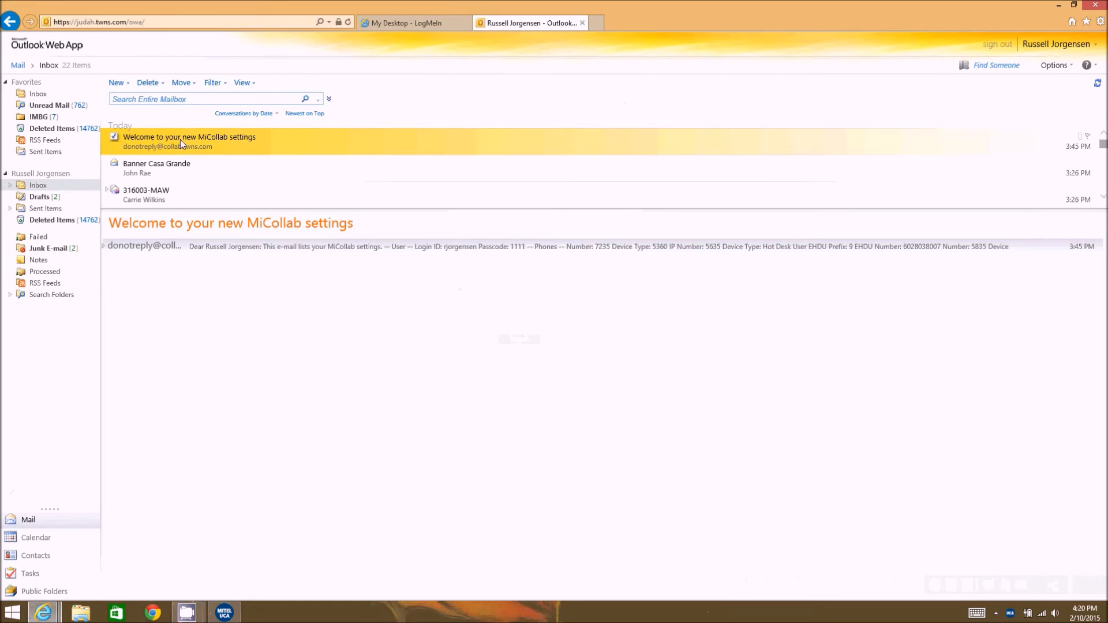
- Log in as jorgen with the welcome-email passcode, keeping Remember me checked
double_click(189, 136)
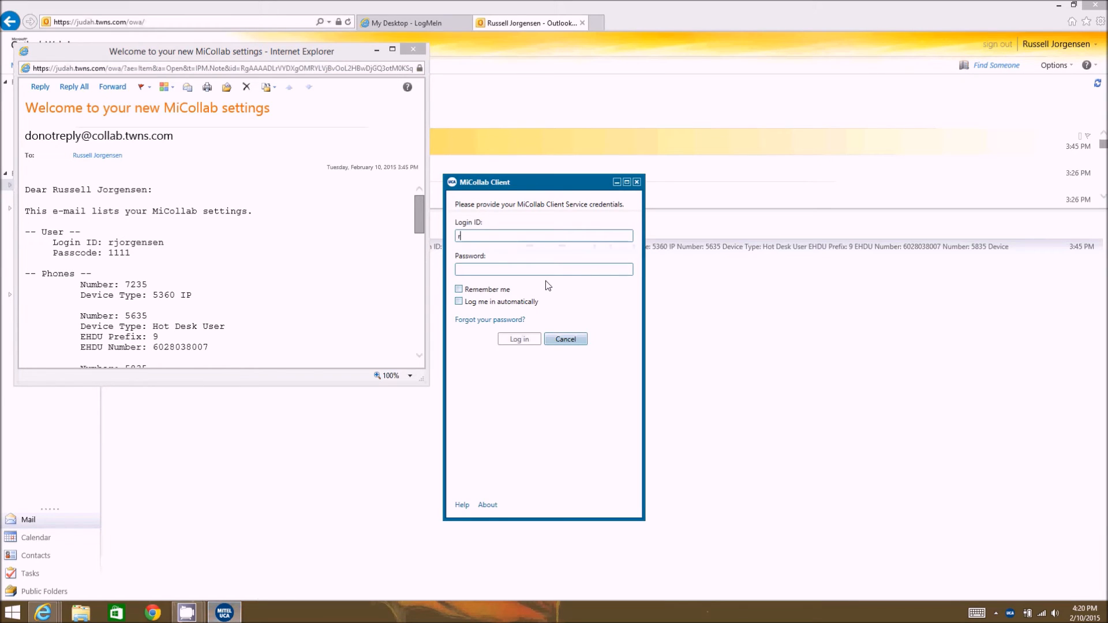
type("jorgensen")
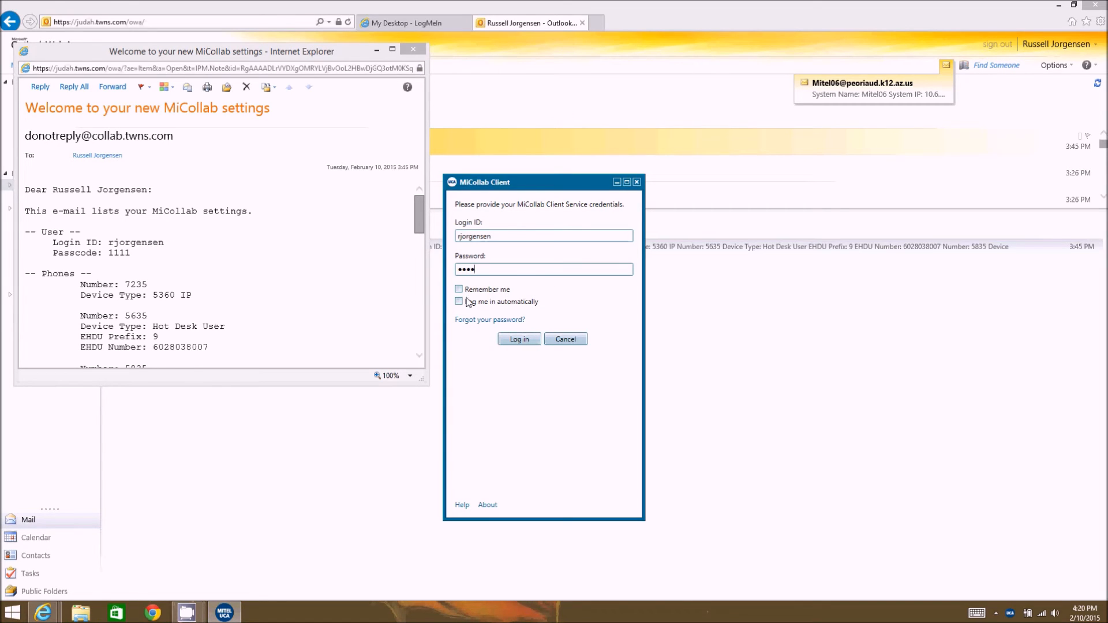
left_click(459, 289)
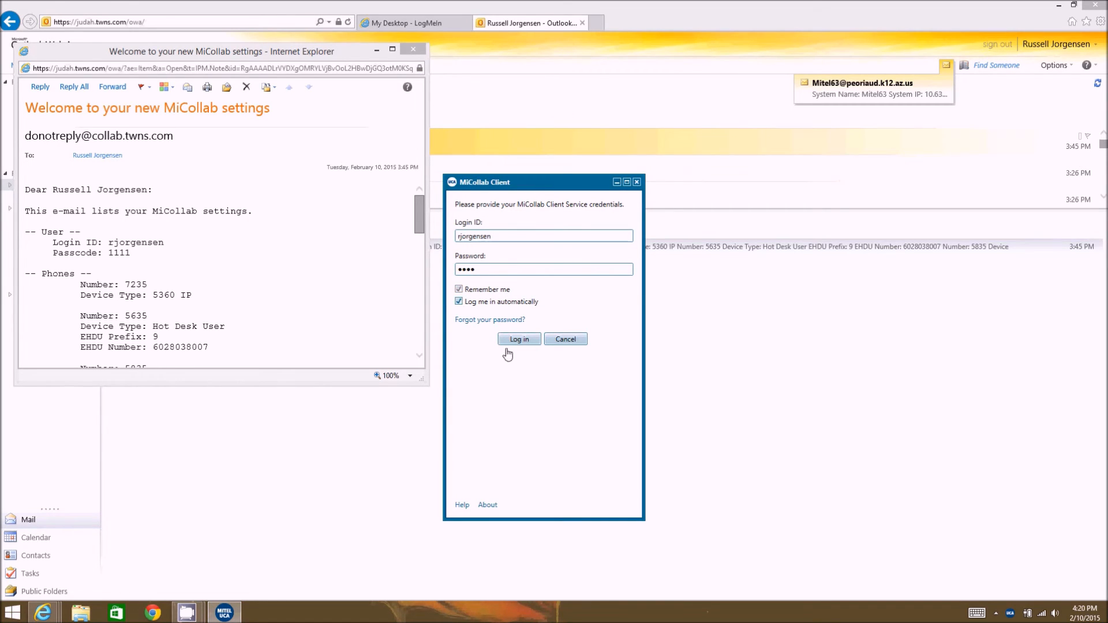
left_click(519, 339)
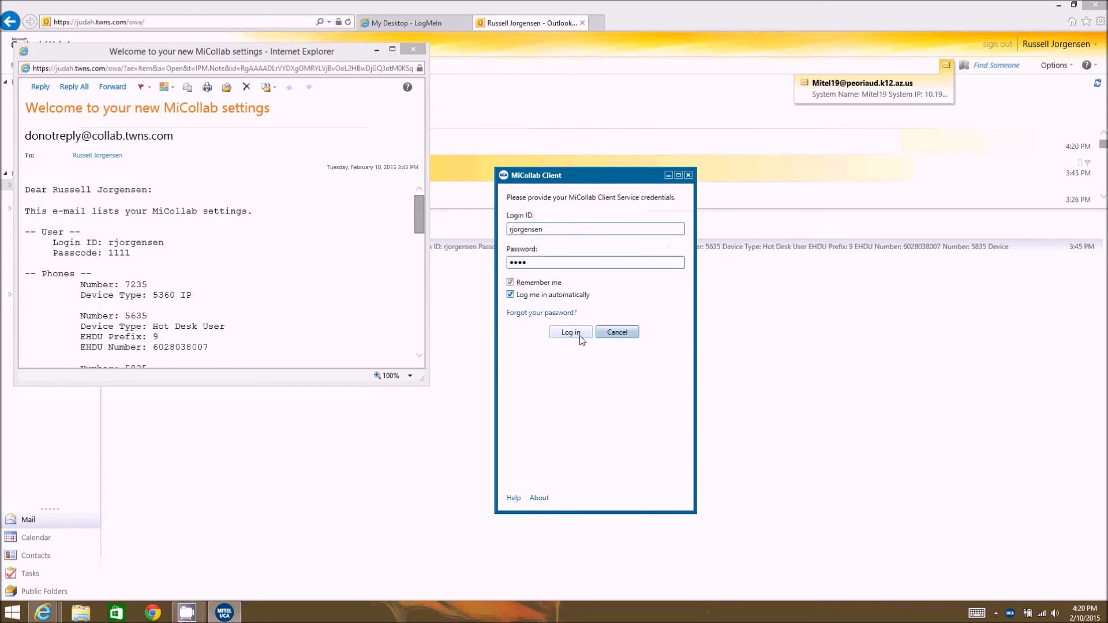
left_click(570, 333)
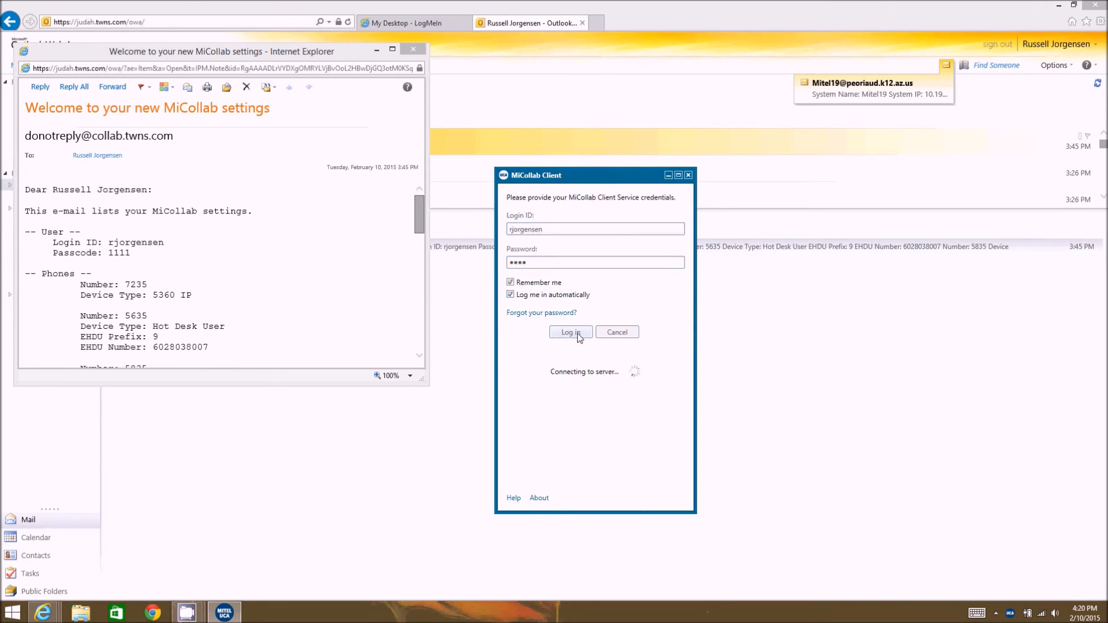
- Close the email window and agree to download and install the Audio, Web and Video Conferencing client
left_click(571, 333)
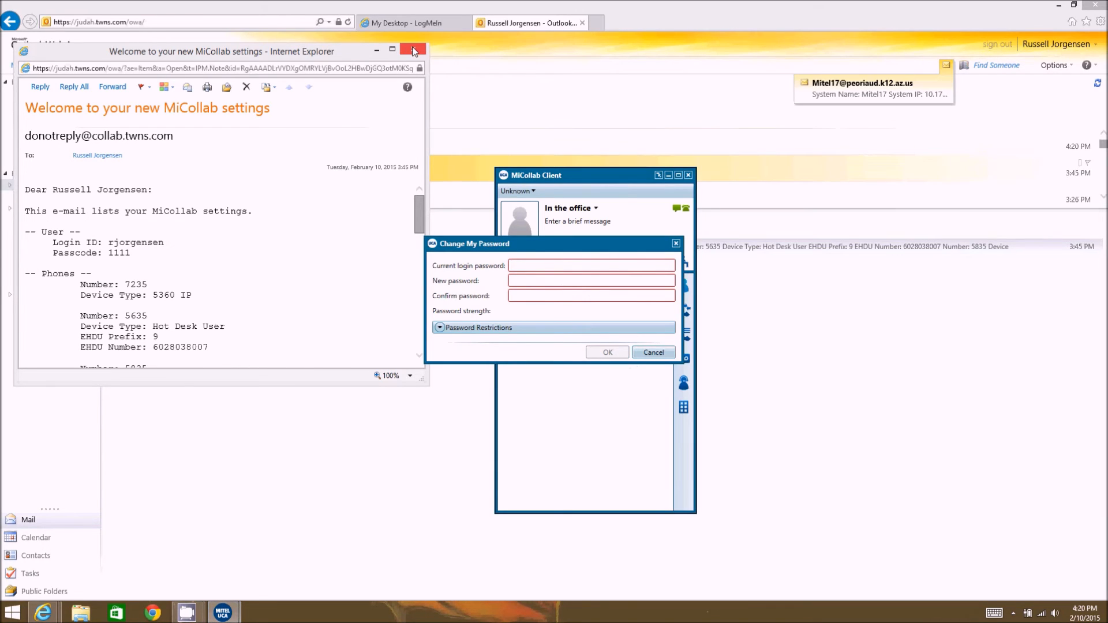
left_click(414, 51)
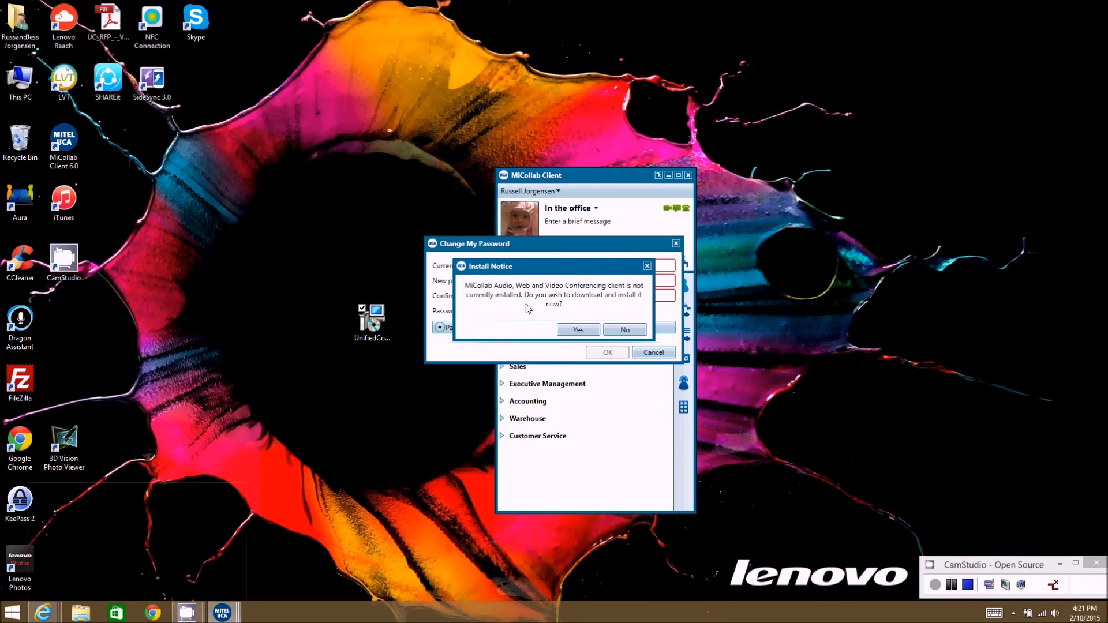
mouse_move(592, 294)
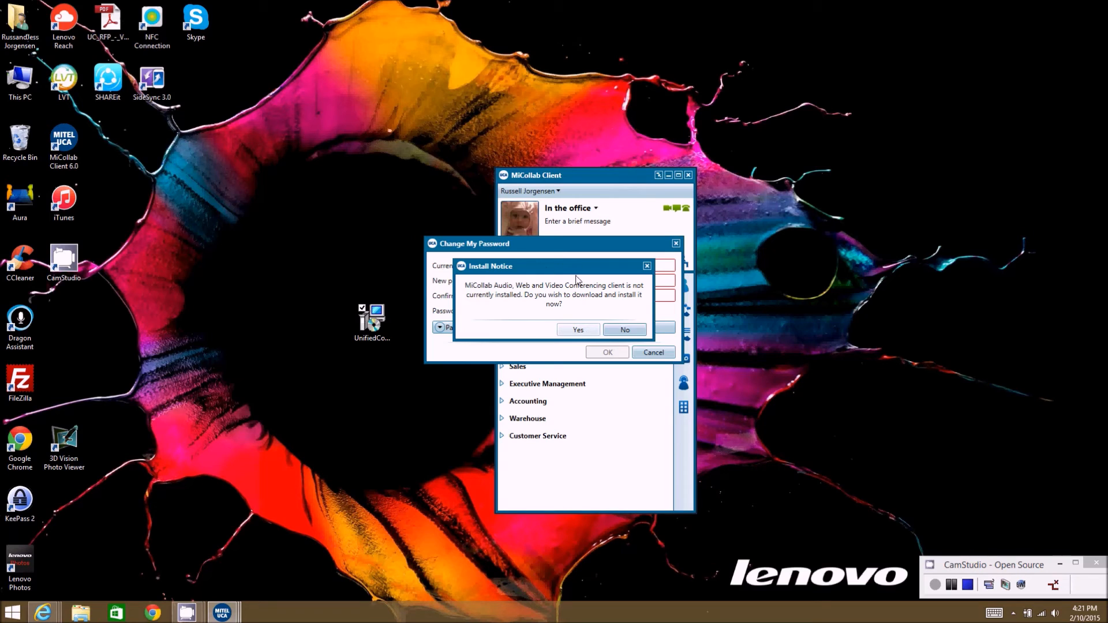
mouse_move(577, 330)
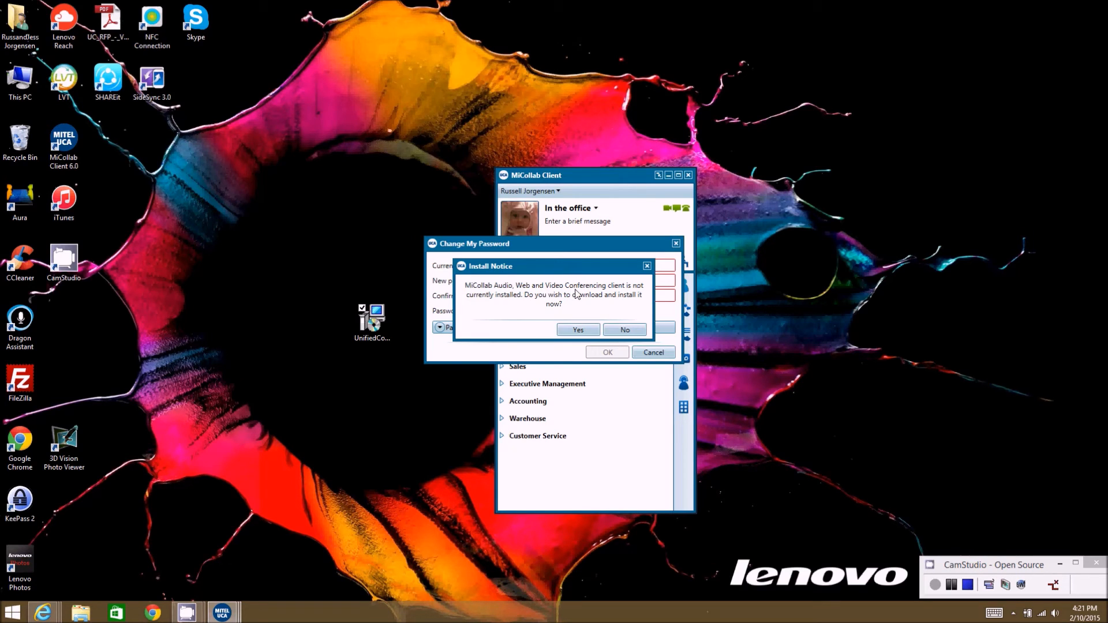
mouse_move(592, 295)
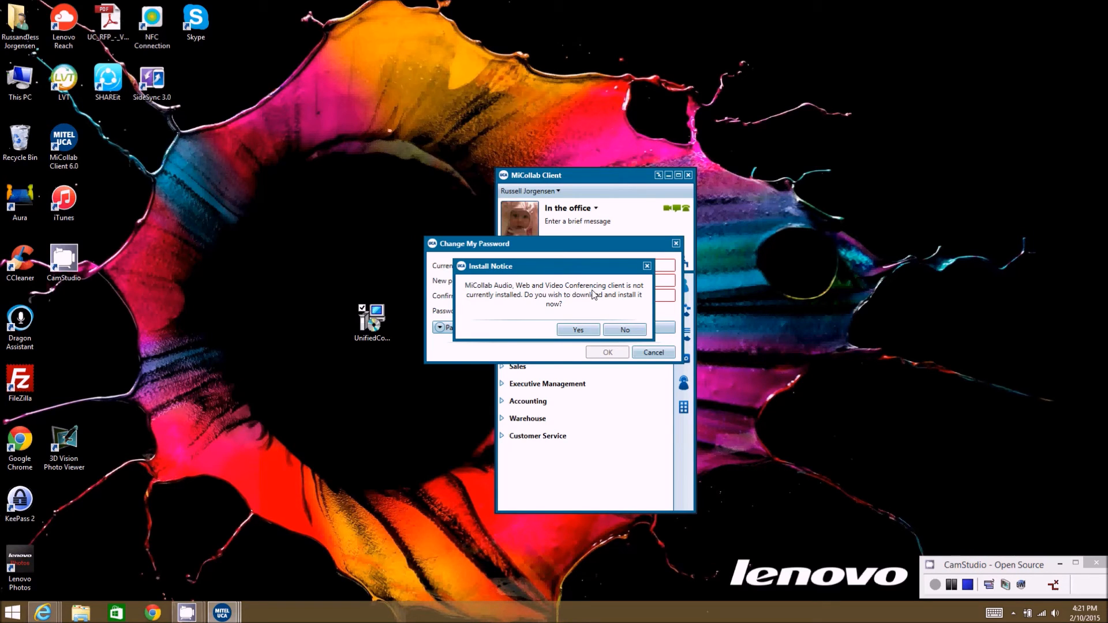
mouse_move(567, 302)
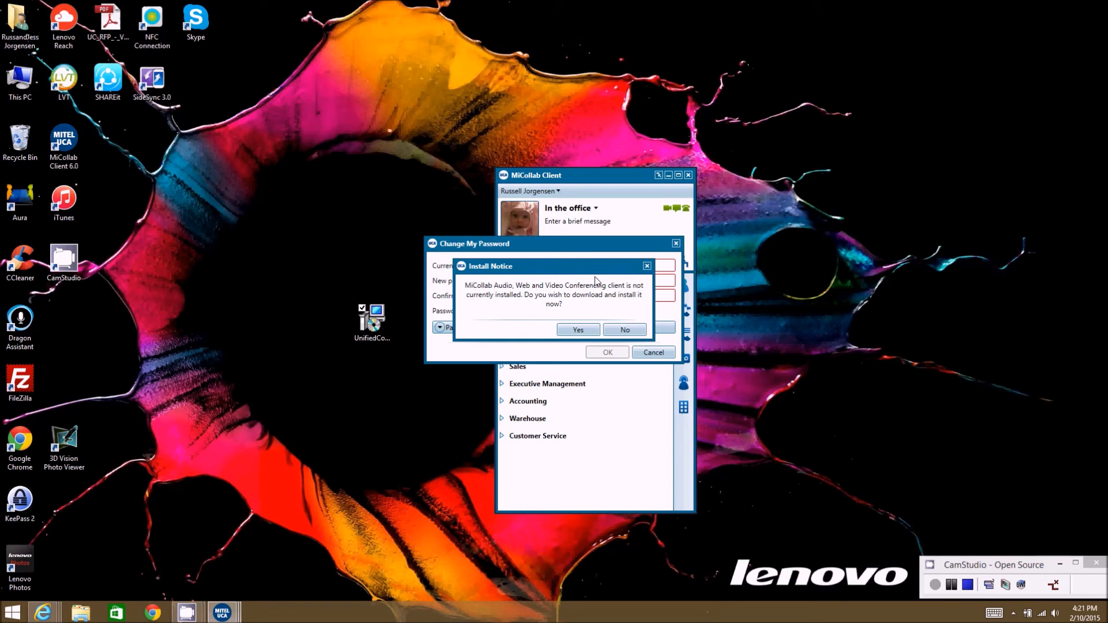
left_click(624, 331)
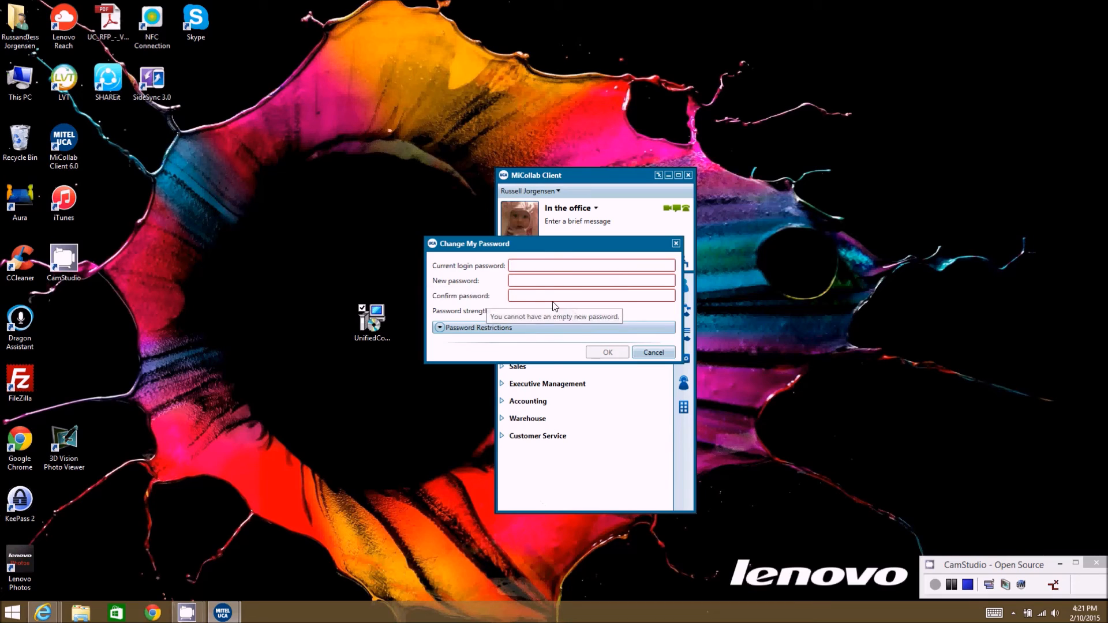
left_click(592, 265)
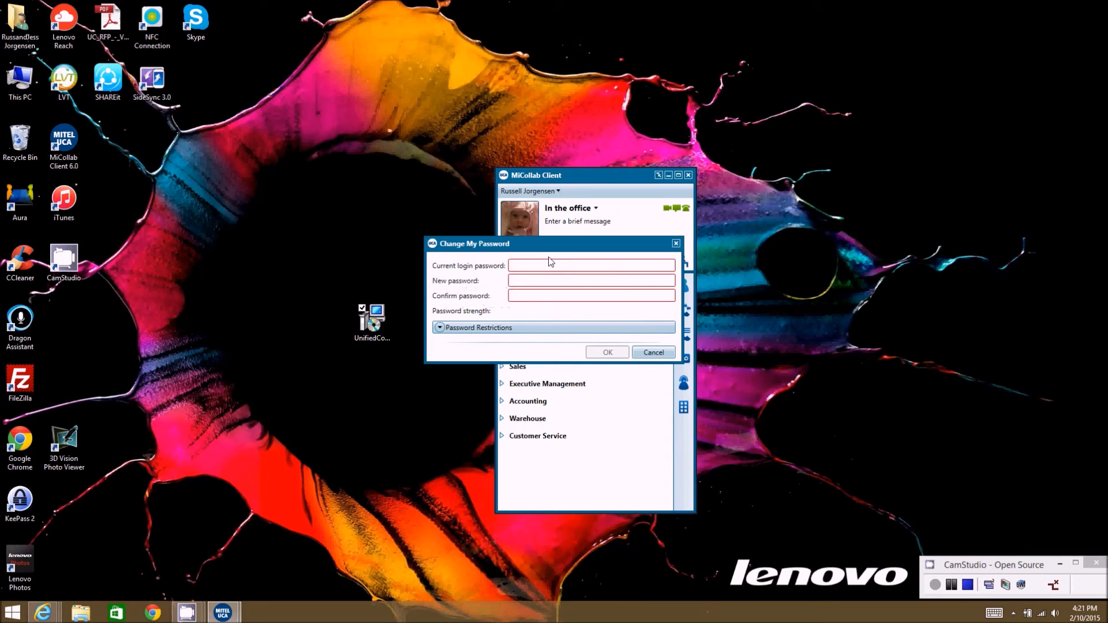
left_click(607, 353)
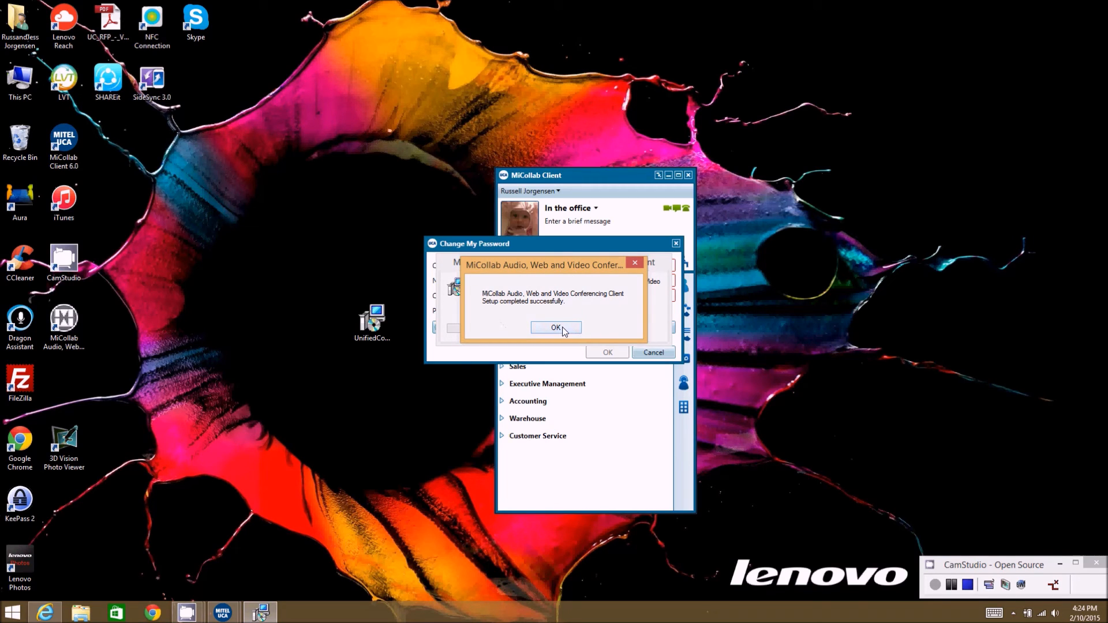
- Fill the current password and a matching Very Strong new password, showing the password restrictions
left_click(555, 327)
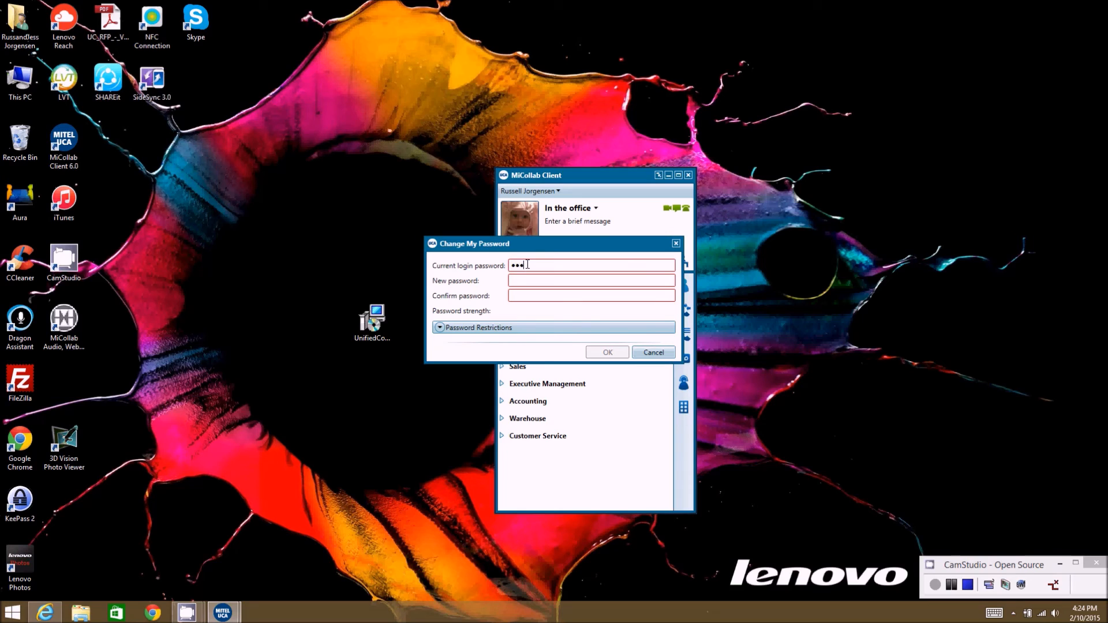
type("•")
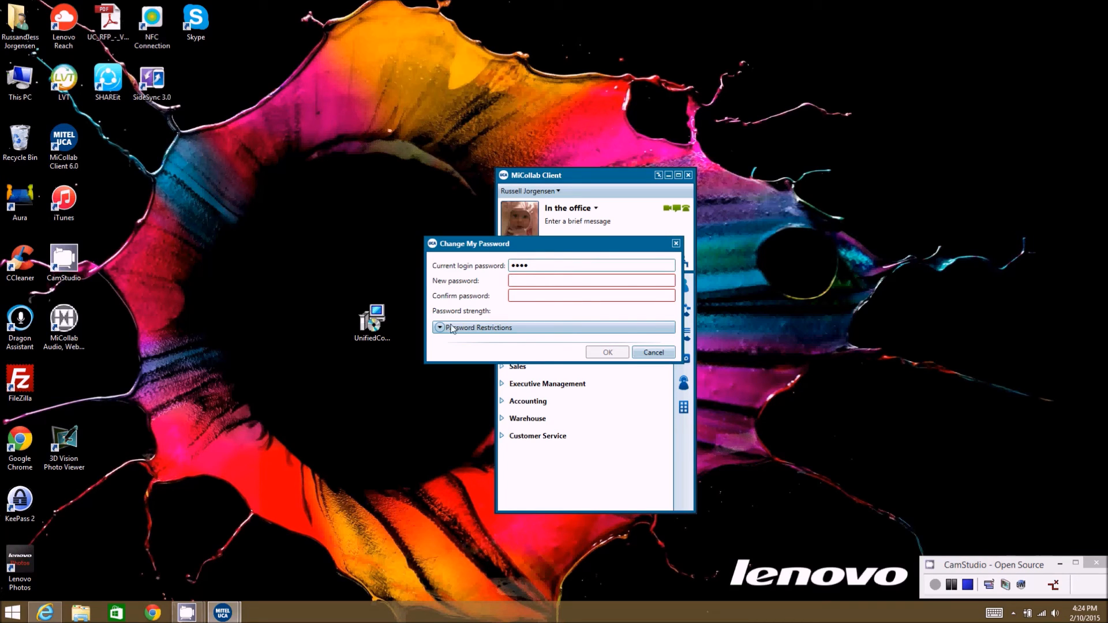
left_click(440, 327)
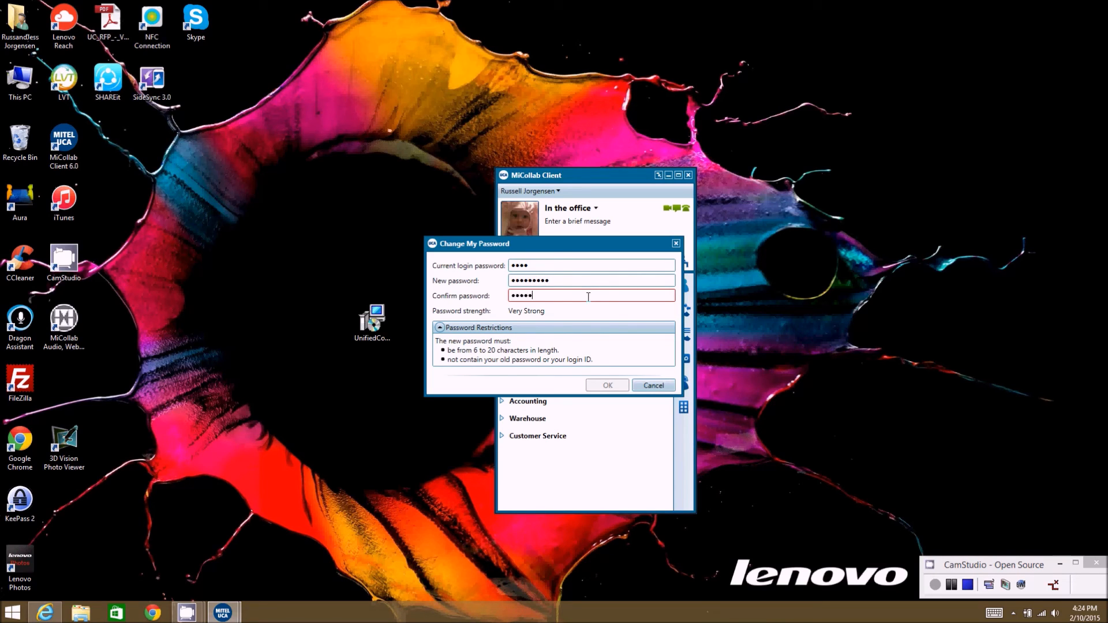
type("••••")
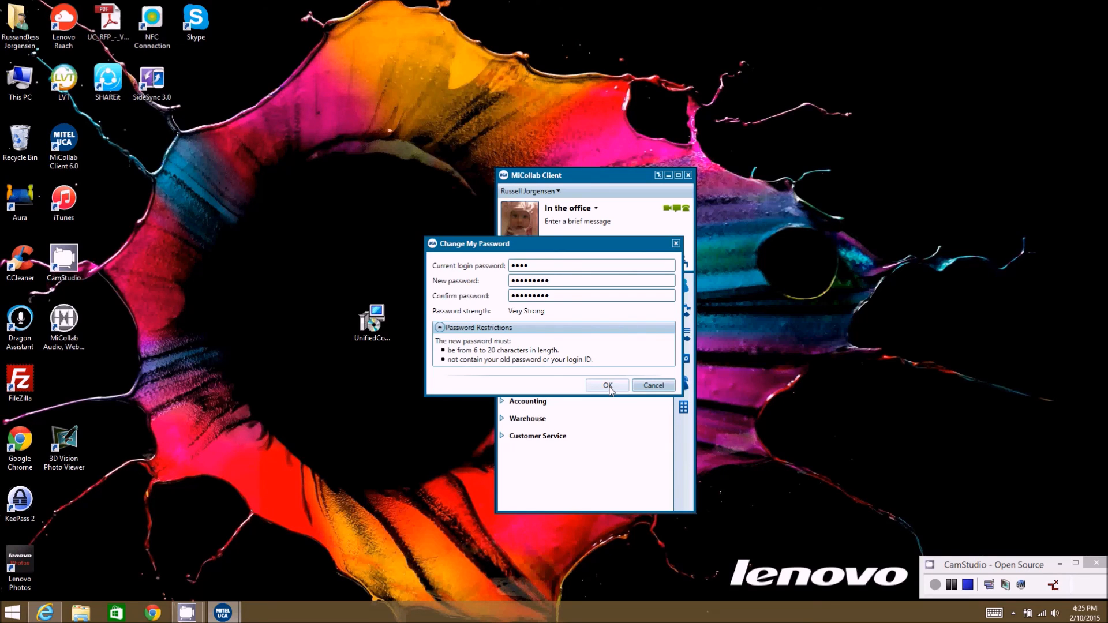
type("•")
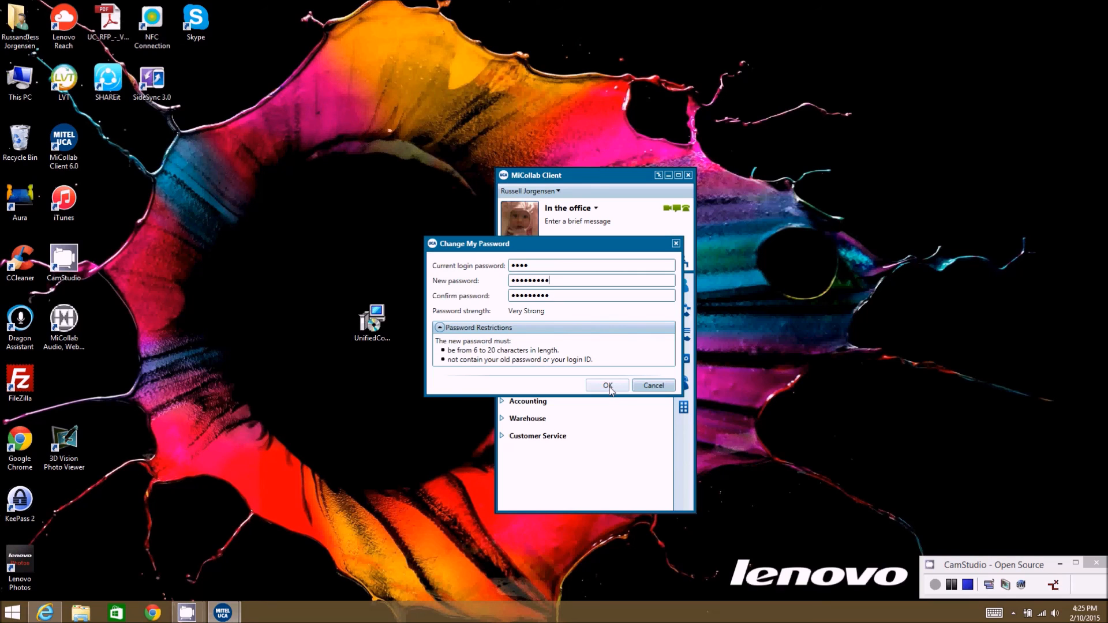
- Confirm the new password and return to the contacts window with status In the office
left_click(607, 386)
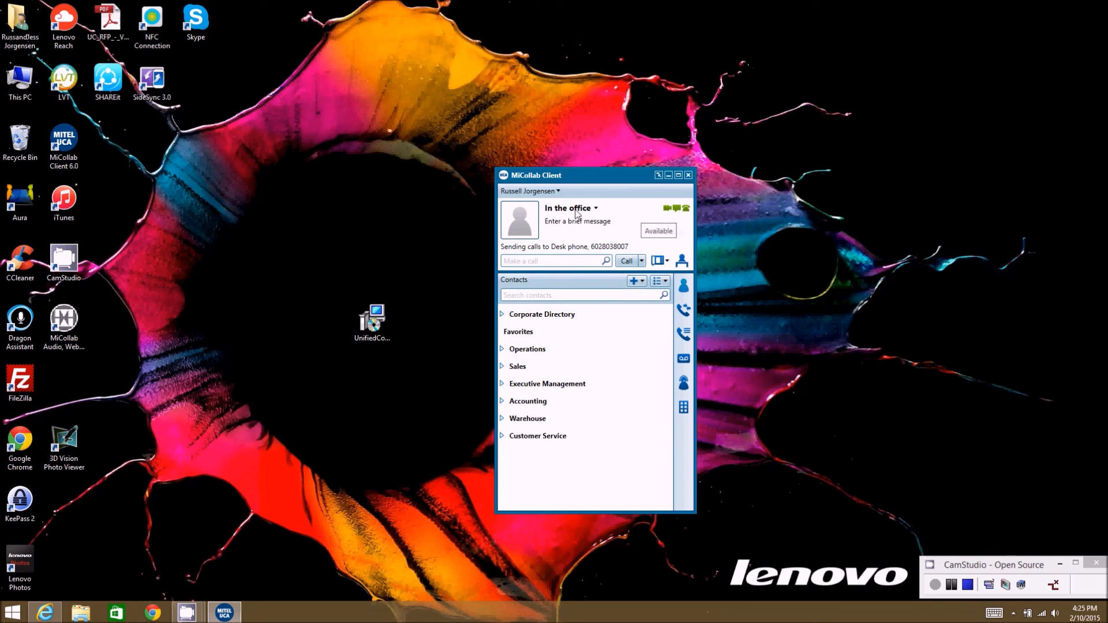
left_click(577, 220)
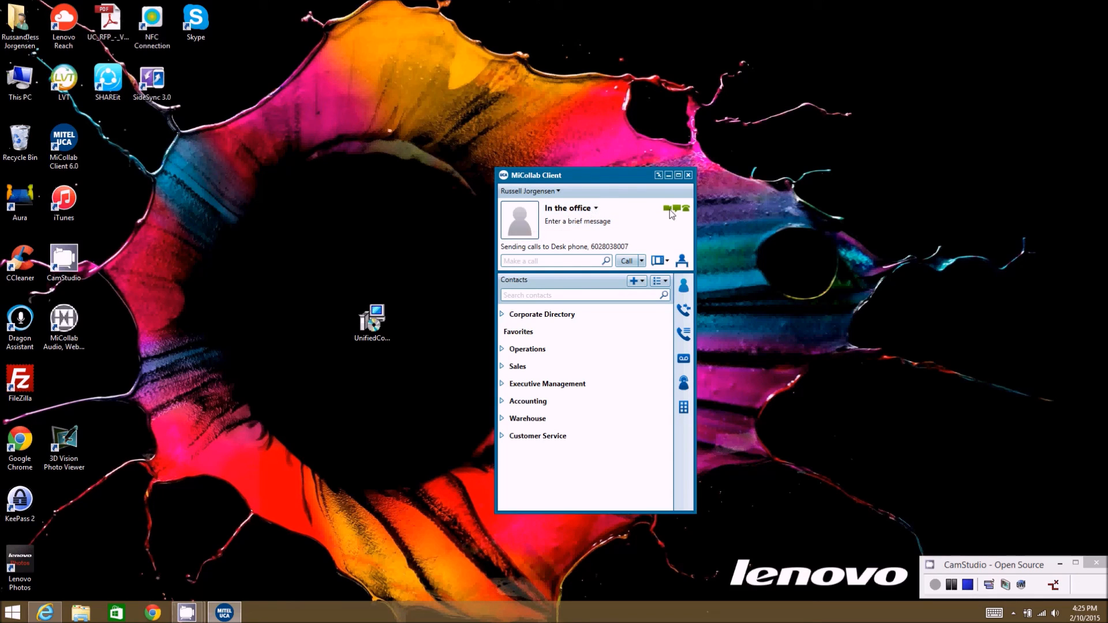
mouse_move(685, 209)
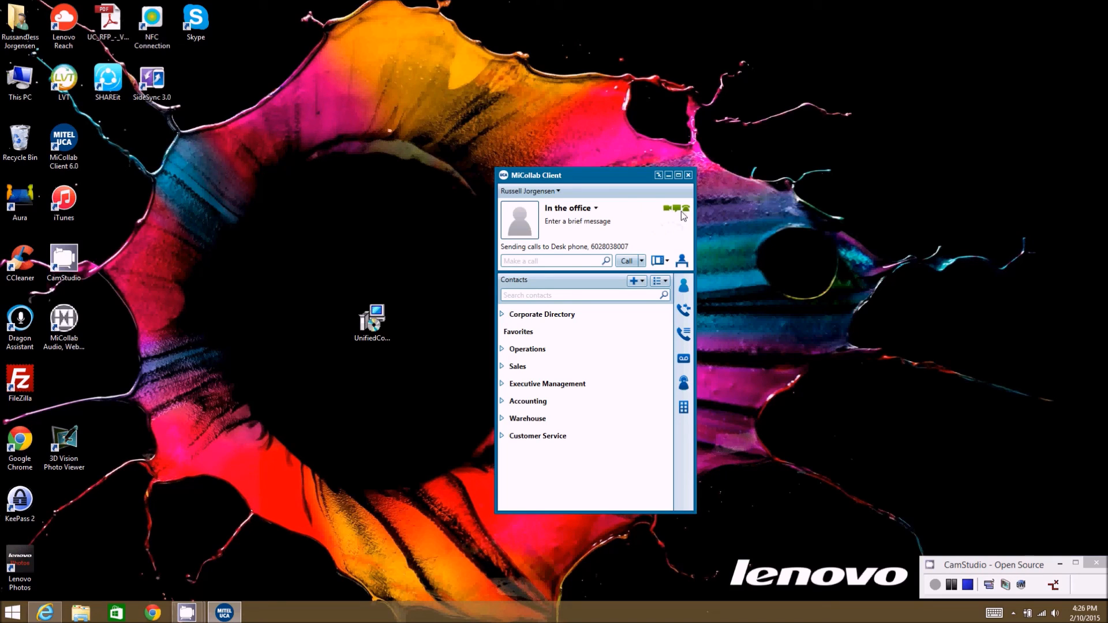
mouse_move(685, 209)
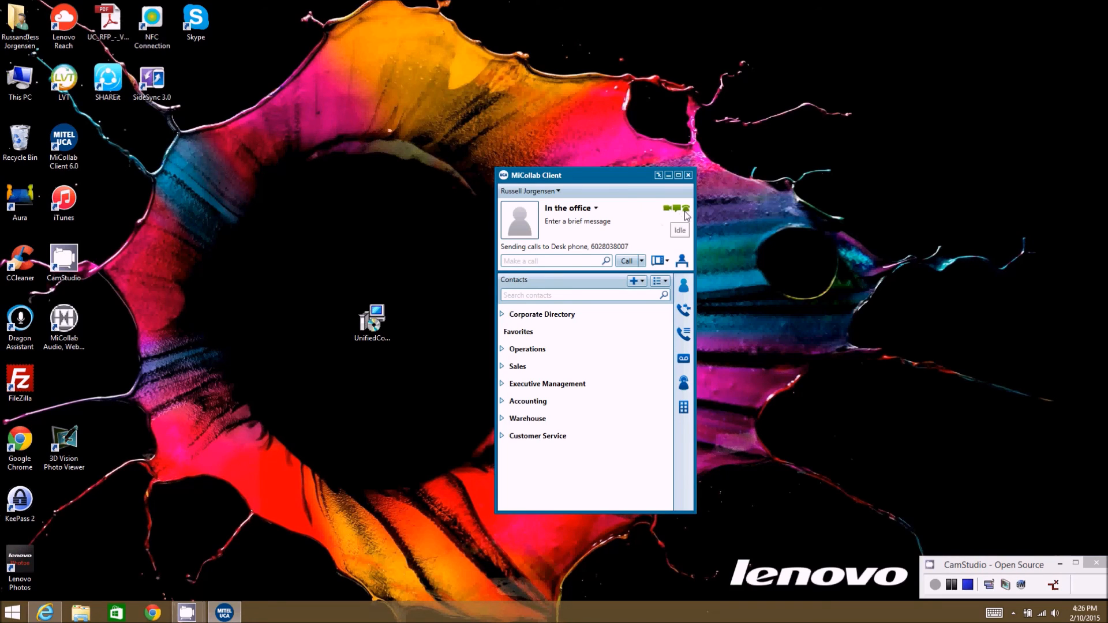